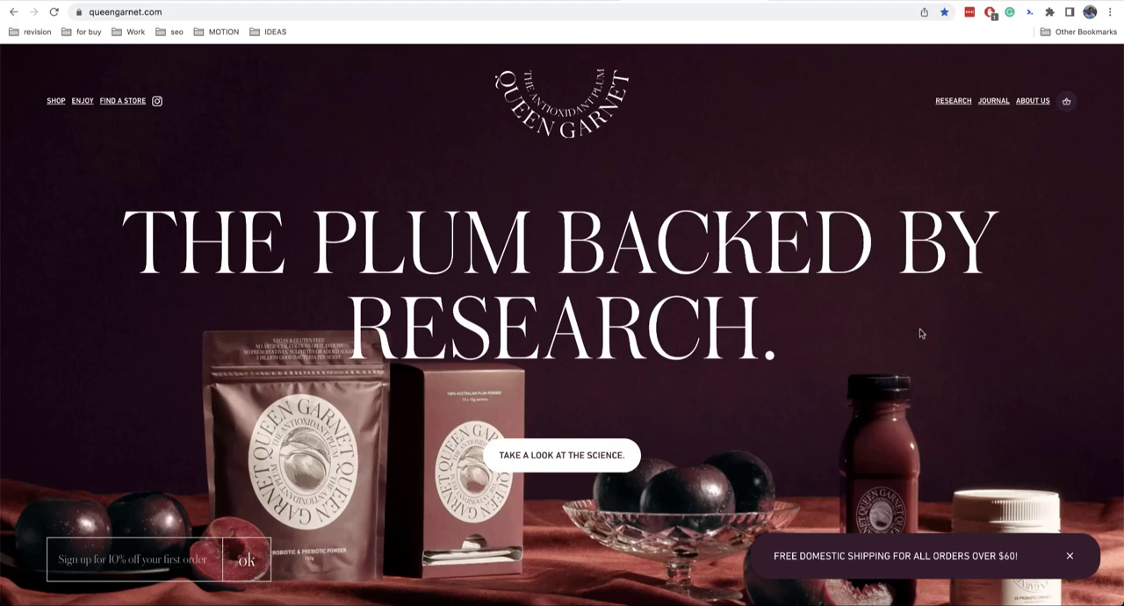
mouse_move(845, 338)
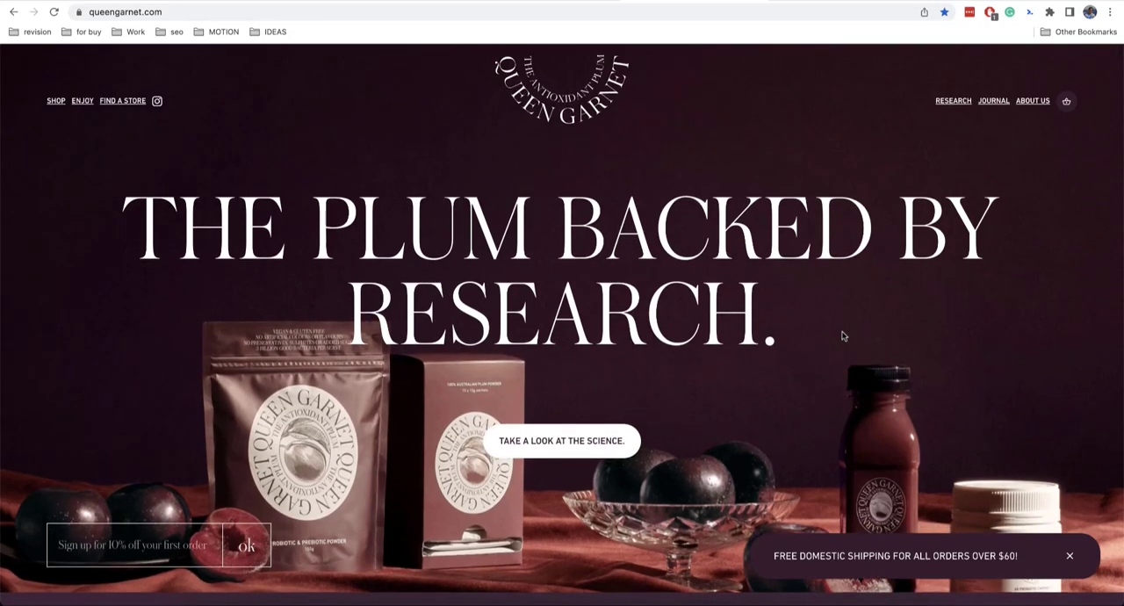
View the Google Store Nest Doorbell page, then start a /r block search in the post editor.
scroll("down", 3)
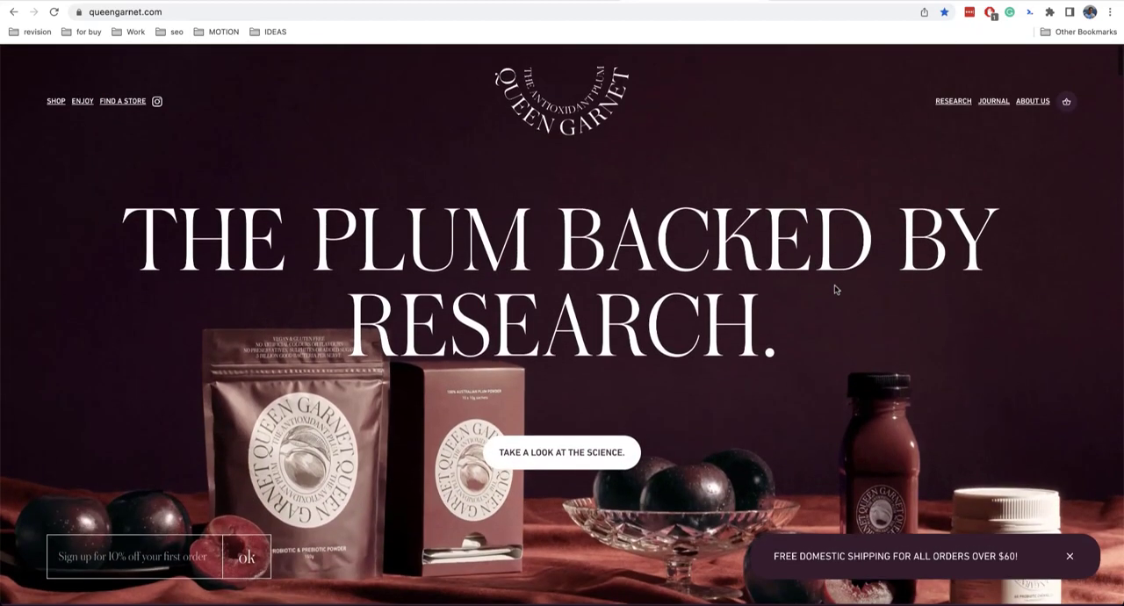
type("store.google.com/us/product/nest_doorbell_battery?hl=en-US")
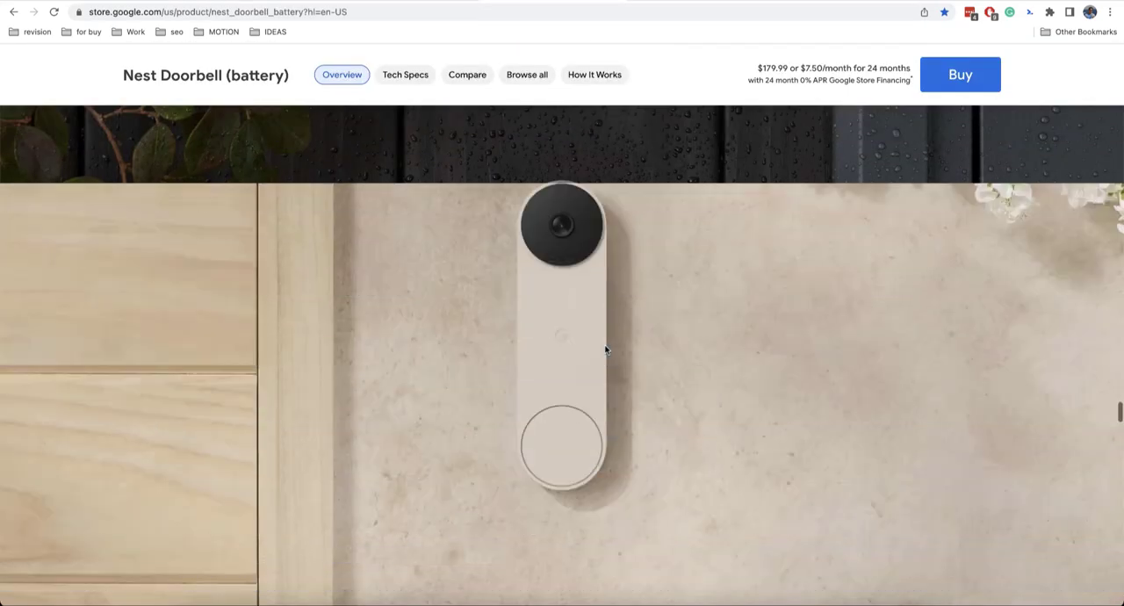
scroll("down", 3)
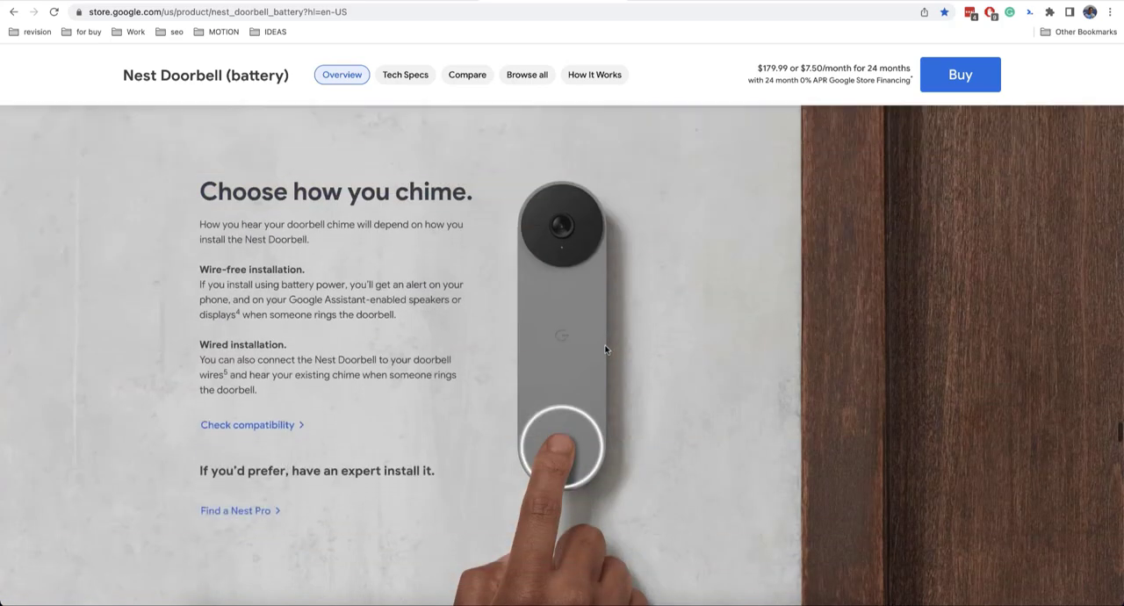
type("/r")
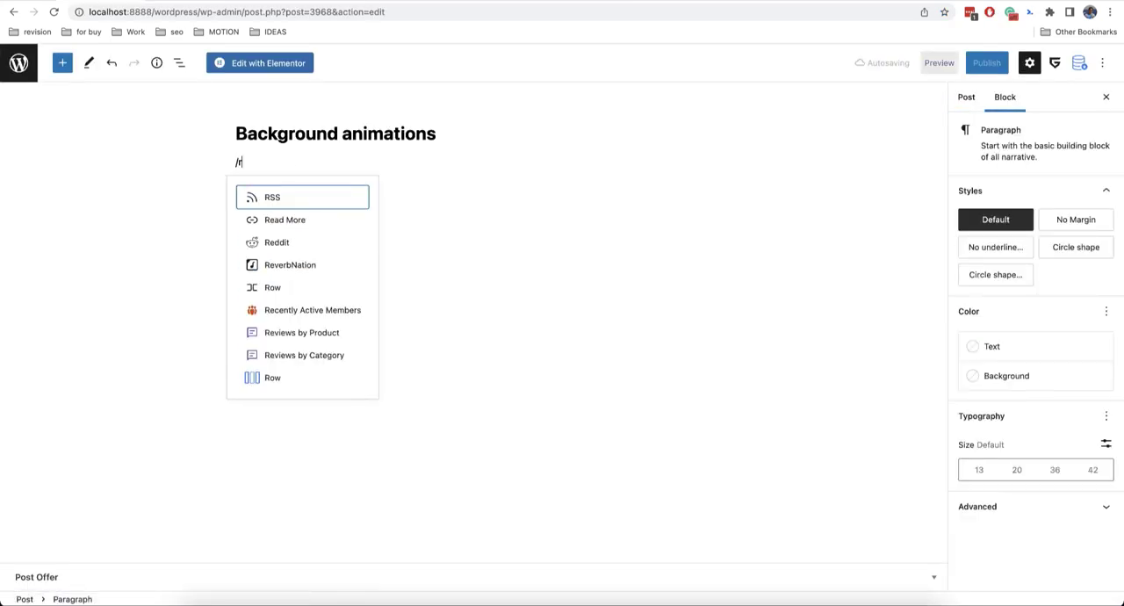
Add a one-column Row, height 100, with the mountain background image sized to Cover.
left_click(274, 376)
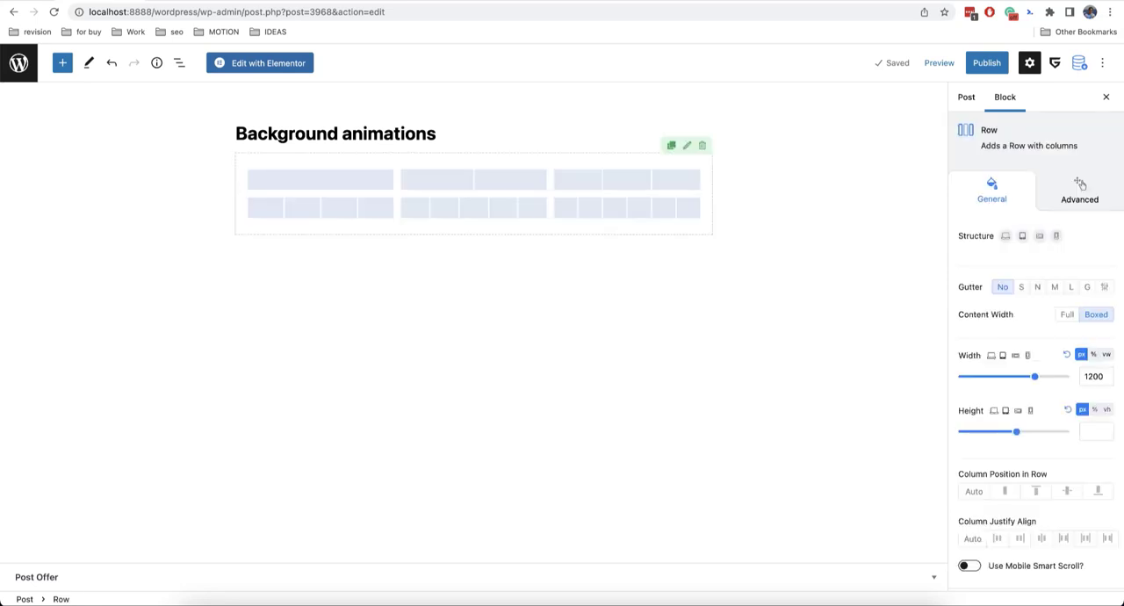
left_click(281, 130)
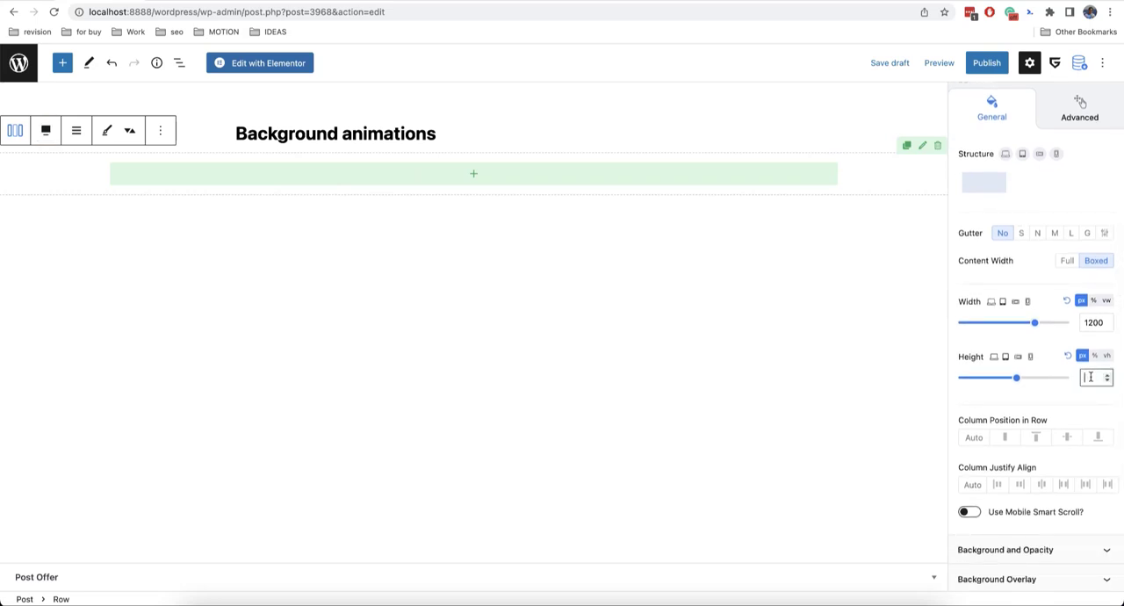
type("100")
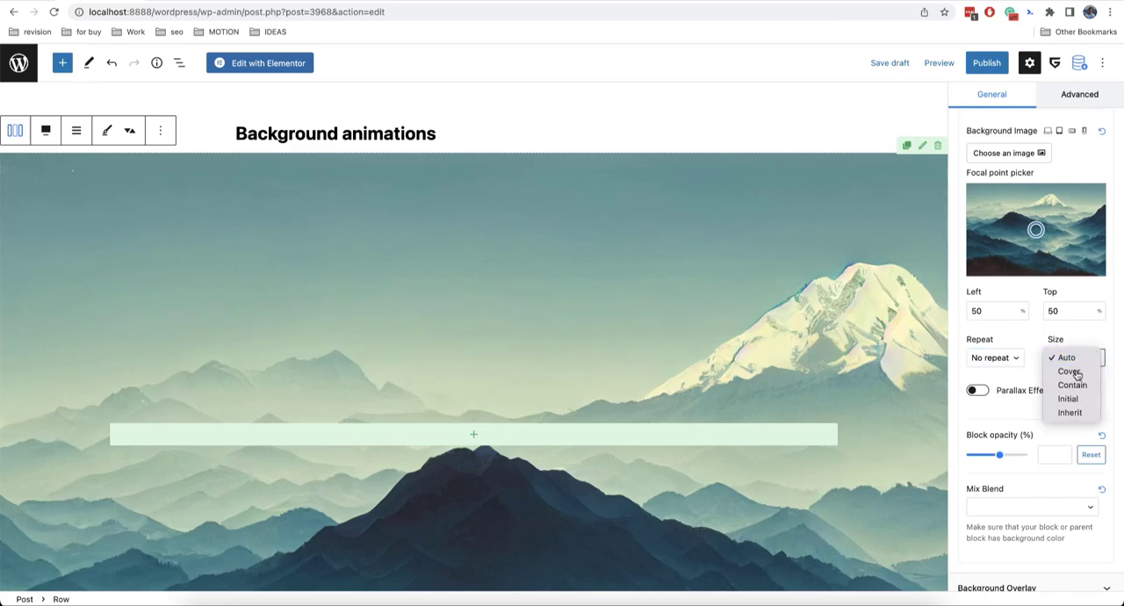
left_click(1068, 372)
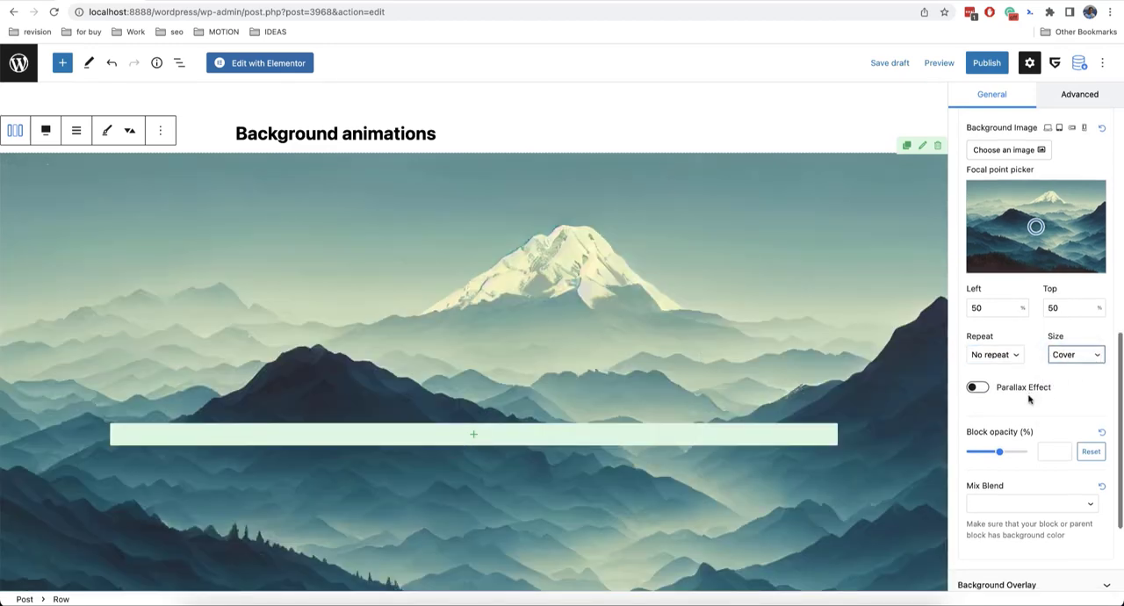
Enable the Parallax Effect on the mountain row's background.
scroll("down", 3)
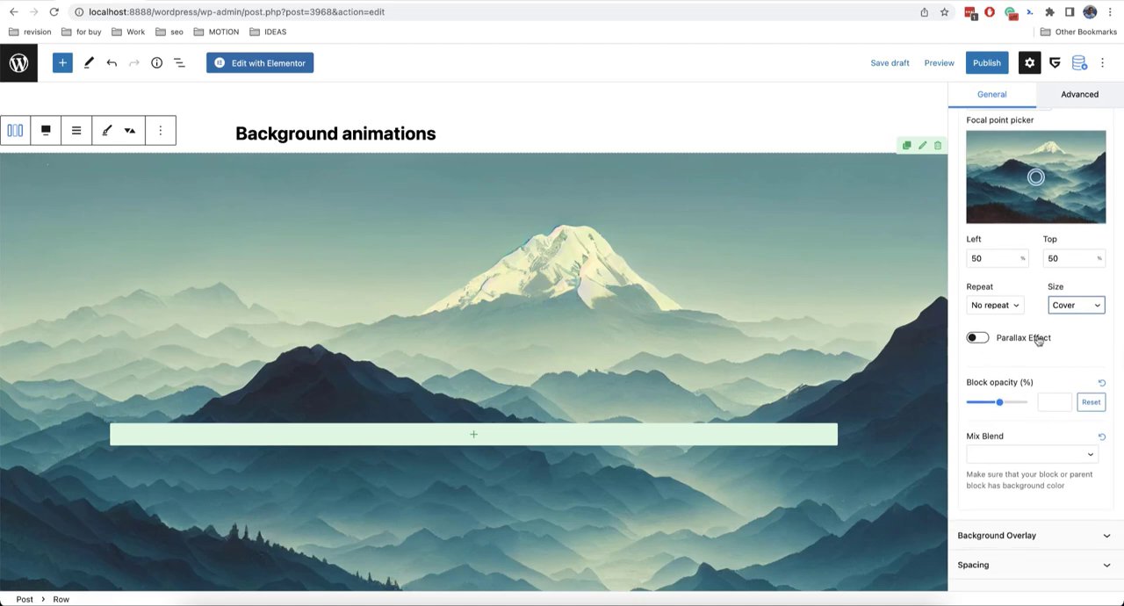
left_click(976, 337)
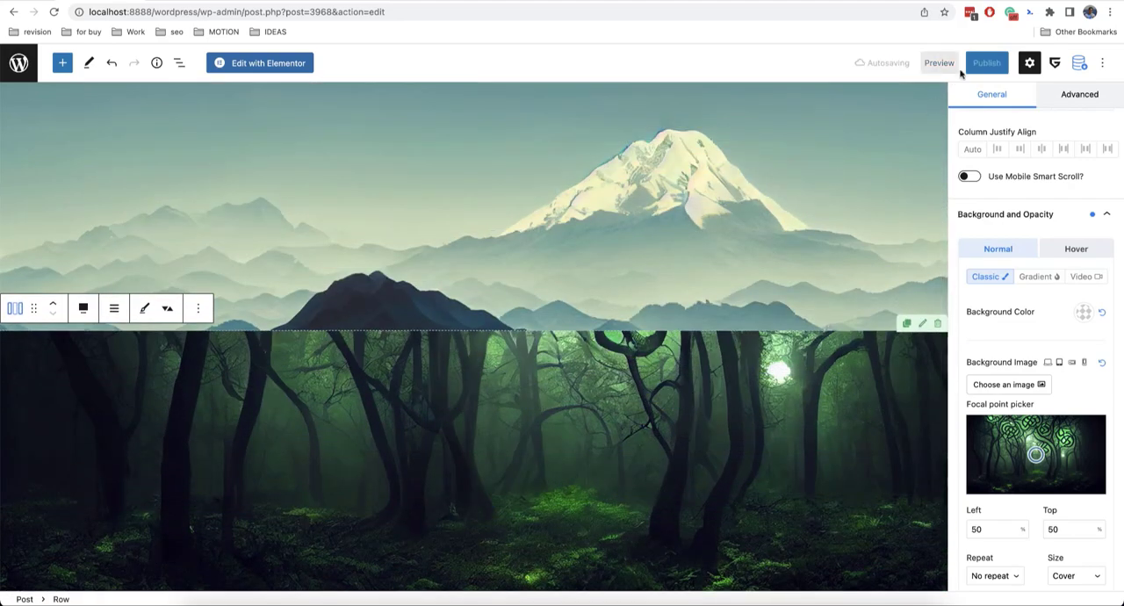
Preview the rows on the live site and scroll them against the Nest Doorbell page.
left_click(936, 63)
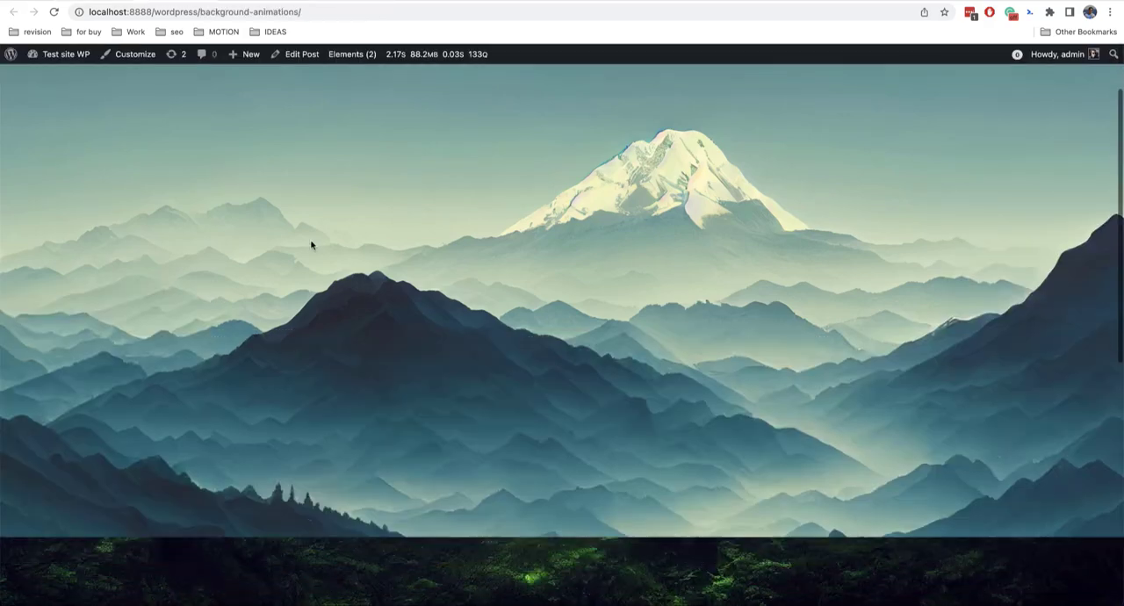
scroll("down", 3)
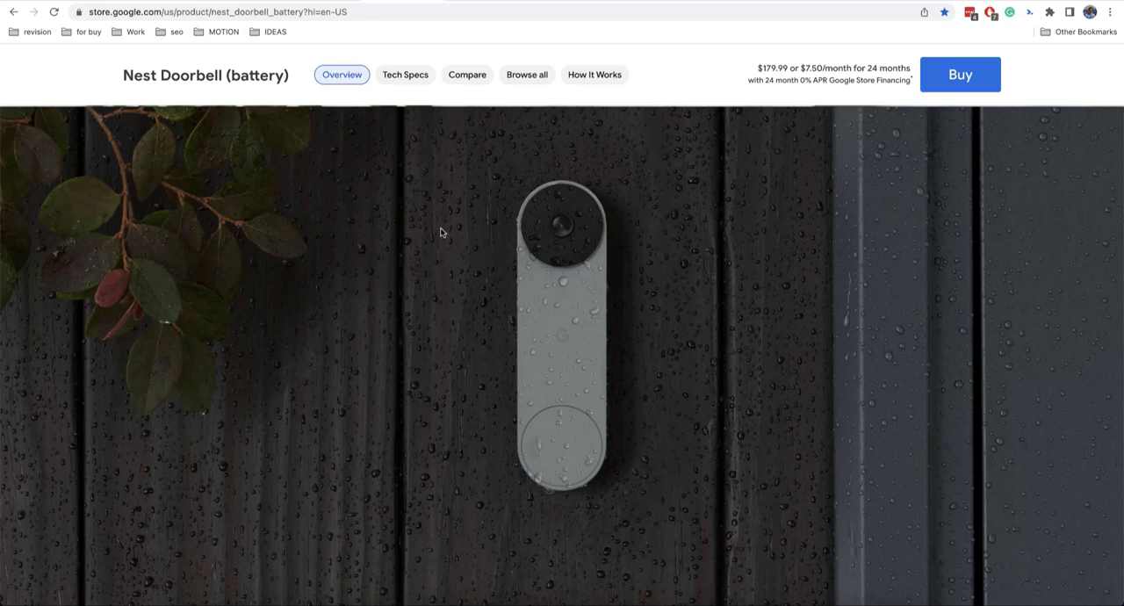
mouse_move(527, 320)
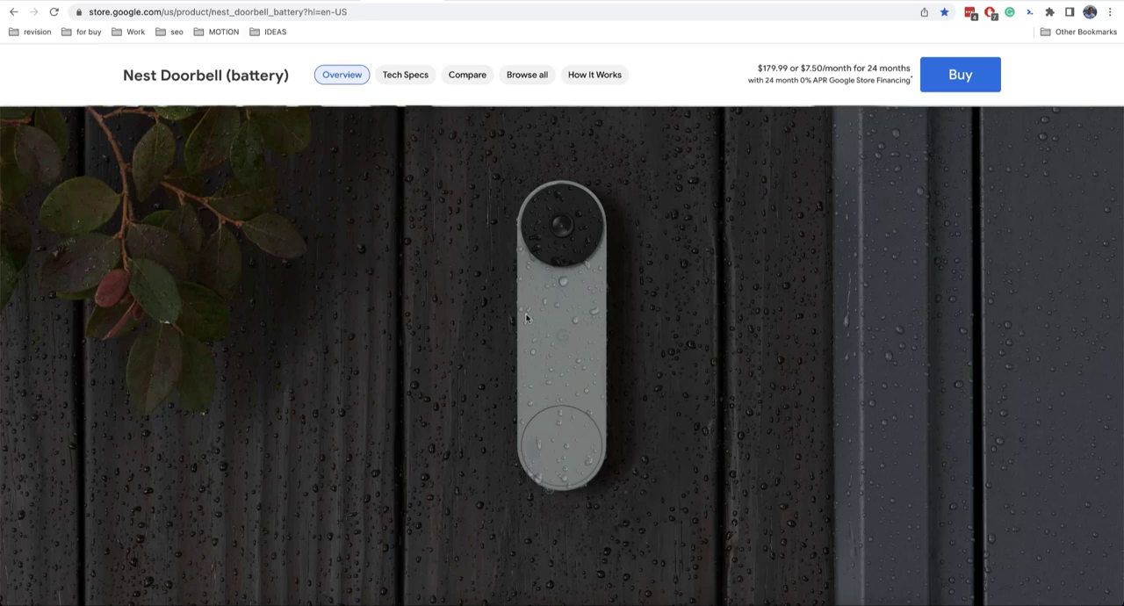
mouse_move(765, 319)
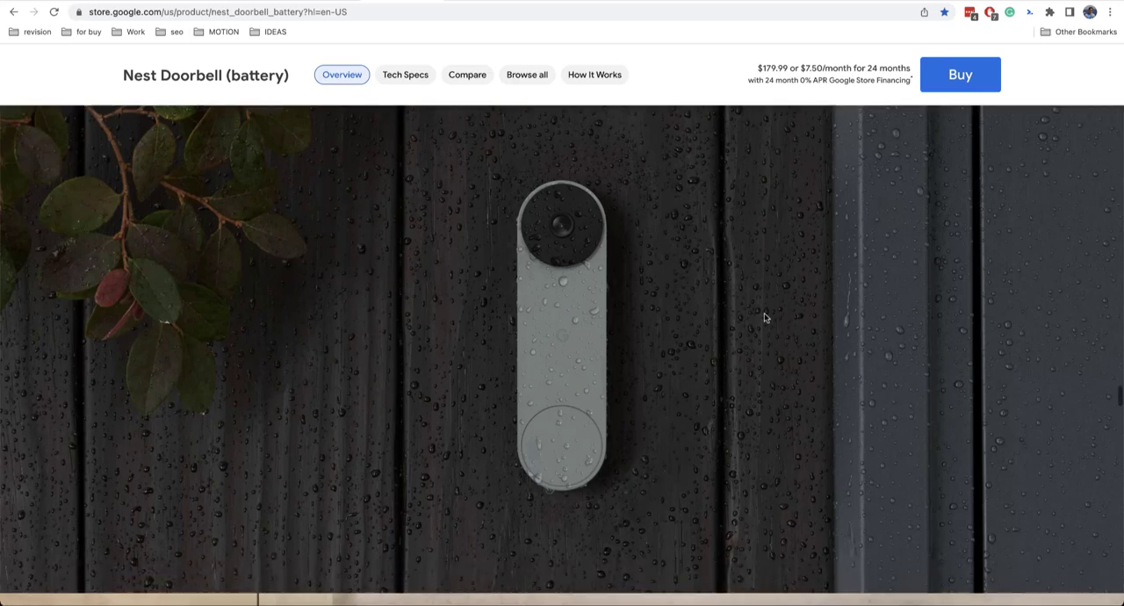
scroll("down", 3)
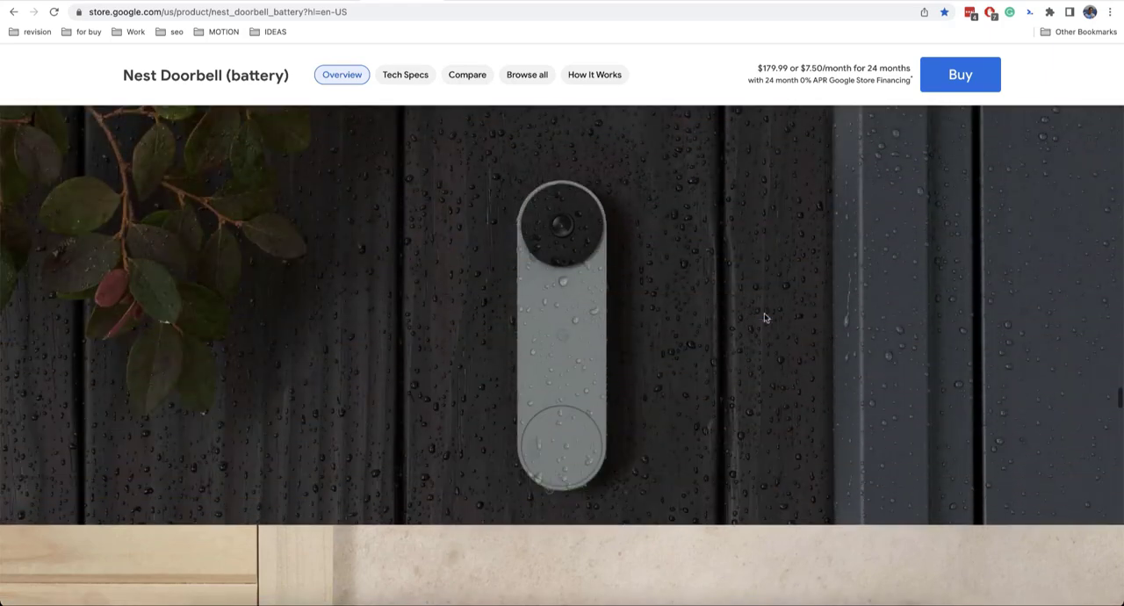
scroll("down", 3)
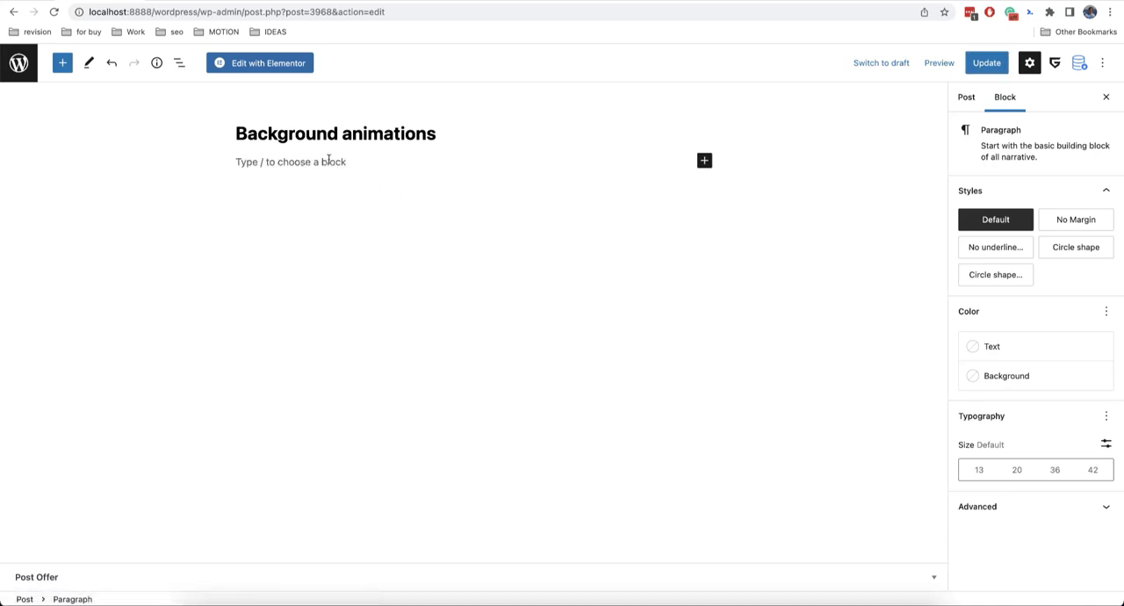
Add a Background Parallax block at 100vh height with the mountain image.
type("/paral")
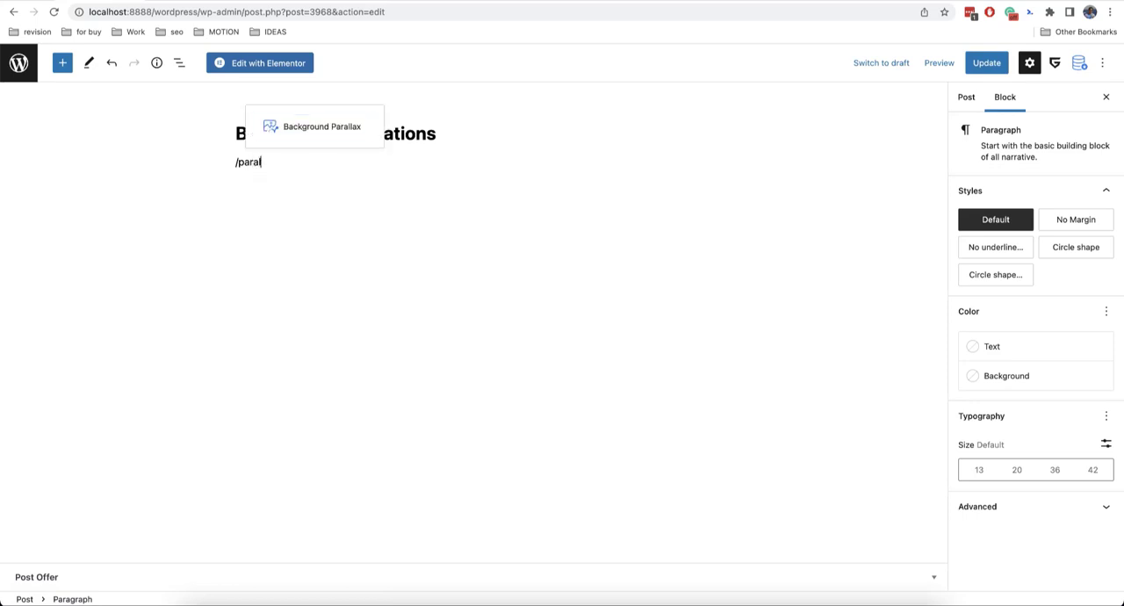
left_click(322, 127)
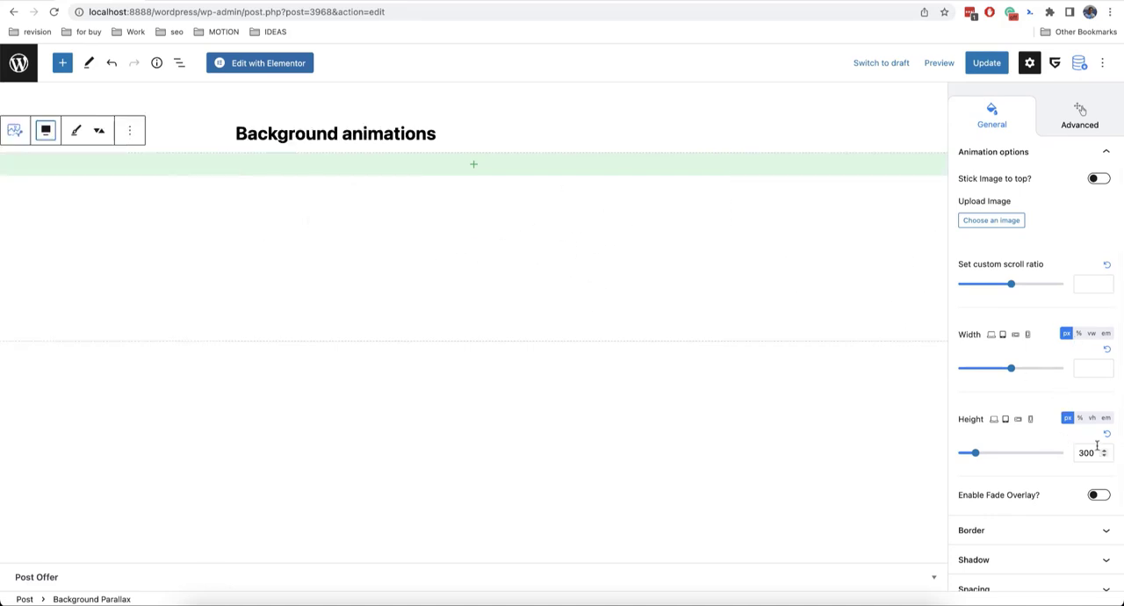
left_click(1093, 418)
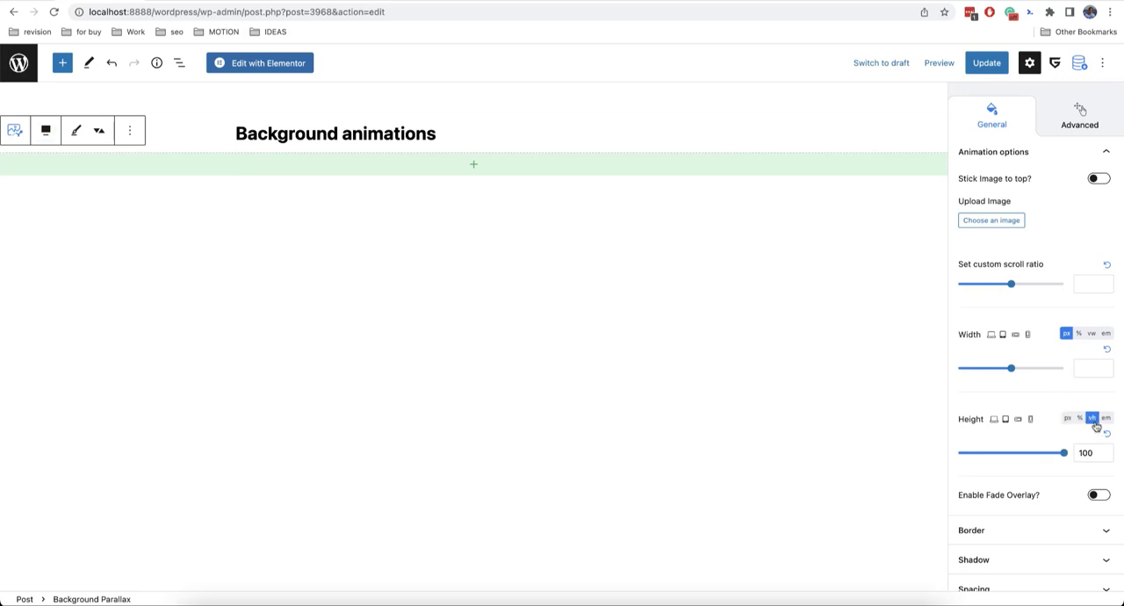
left_click(1107, 457)
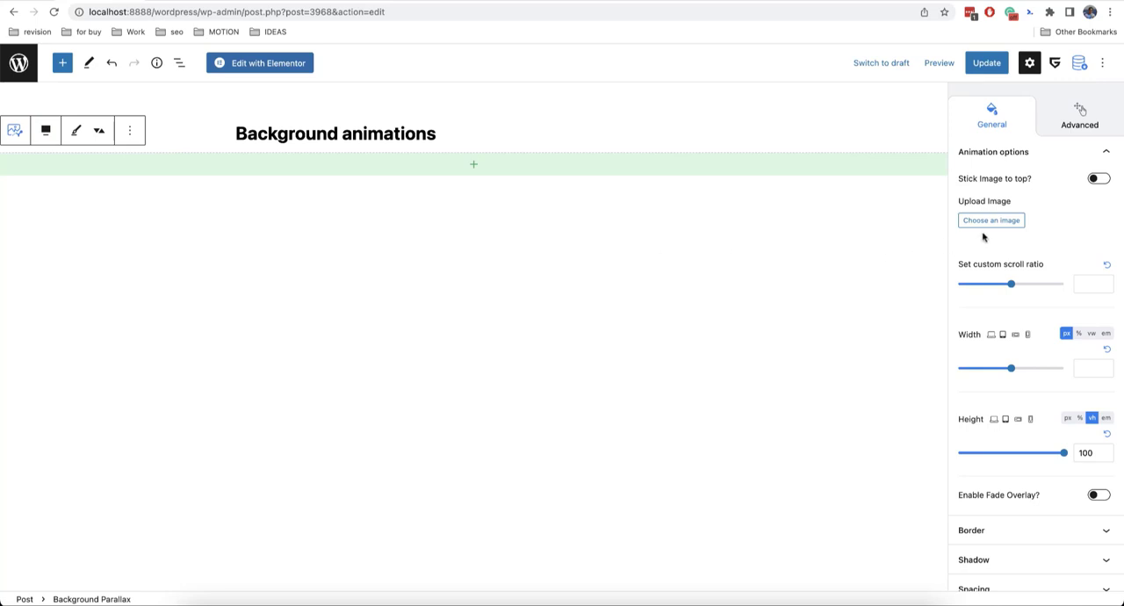
left_click(990, 219)
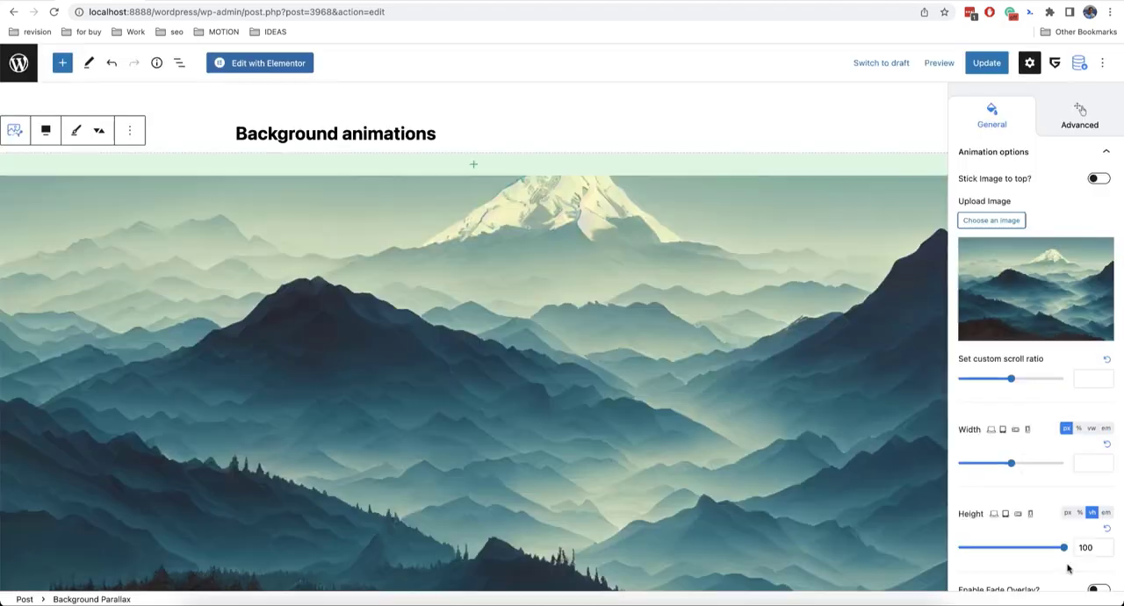
Place a Spacer block inside the mountain parallax container.
left_click(474, 165)
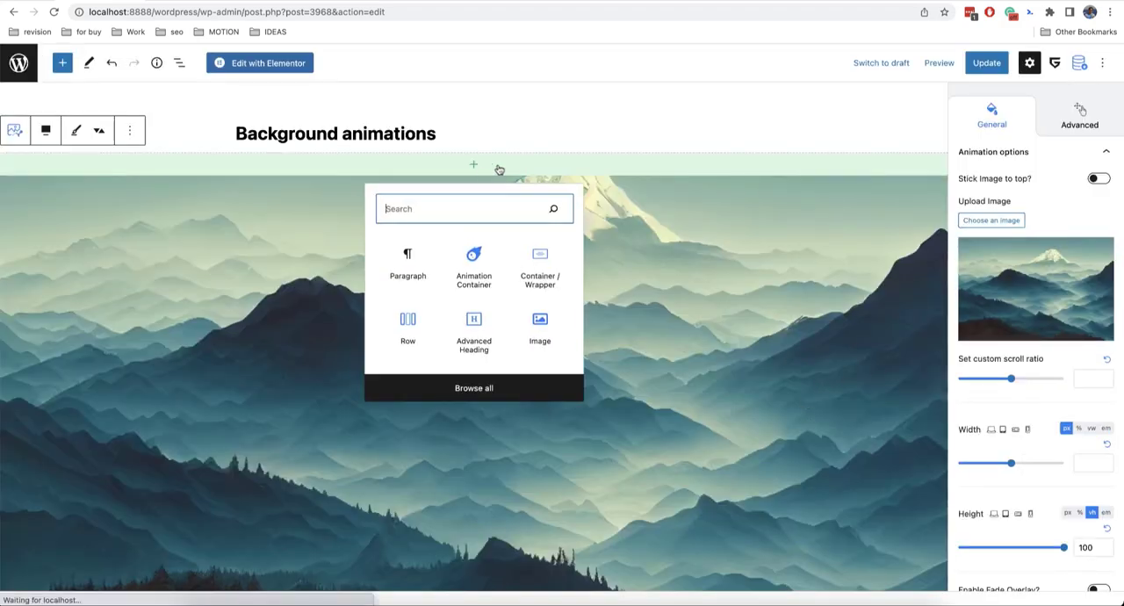
type("spac")
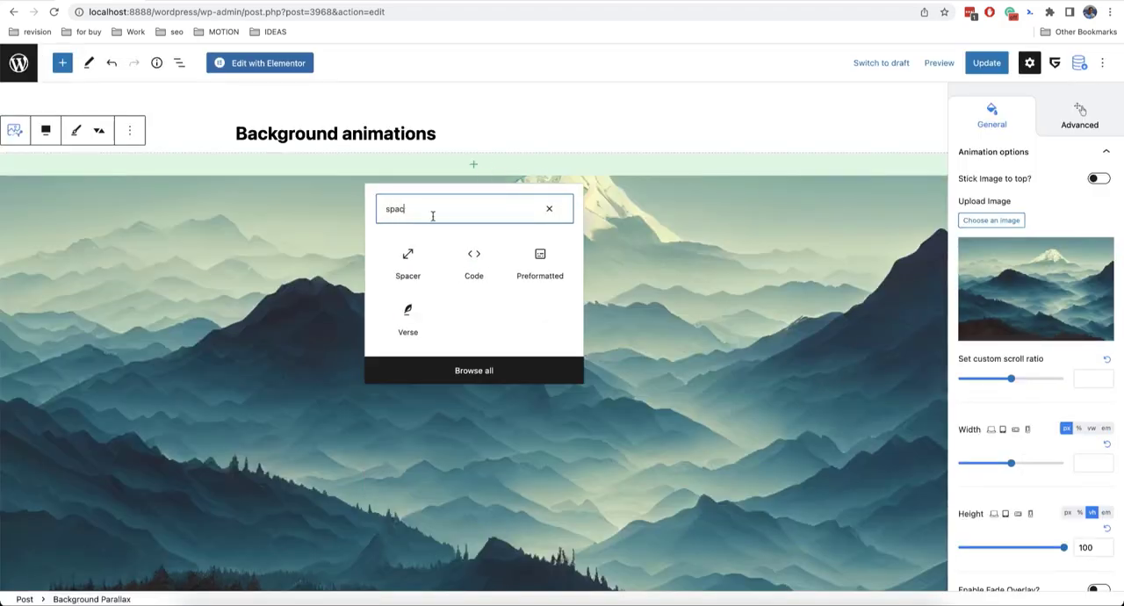
left_click(408, 259)
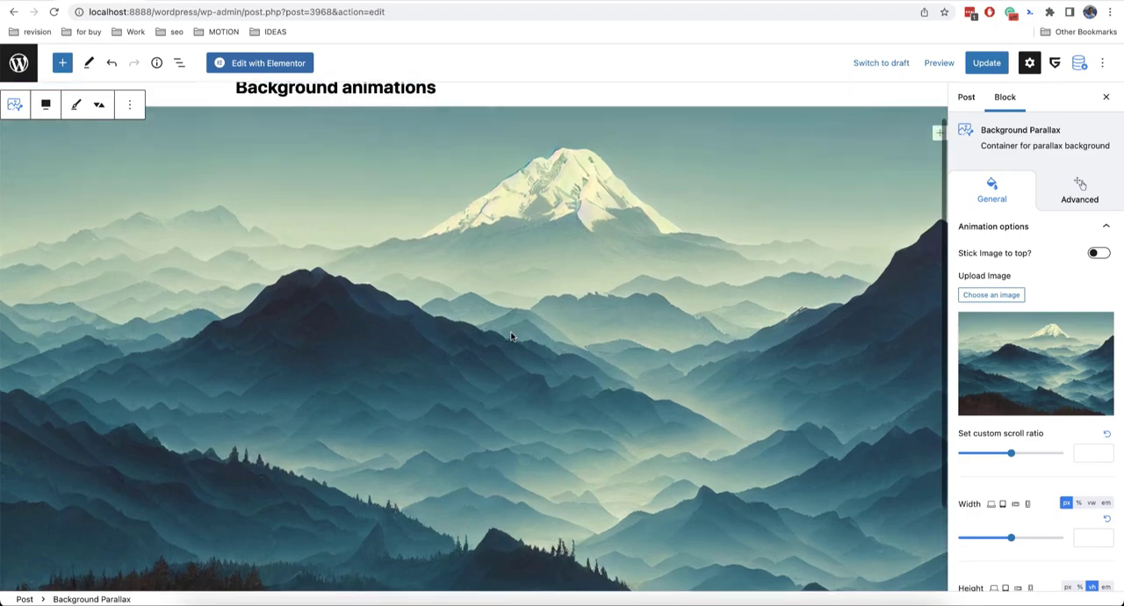
scroll("down", 3)
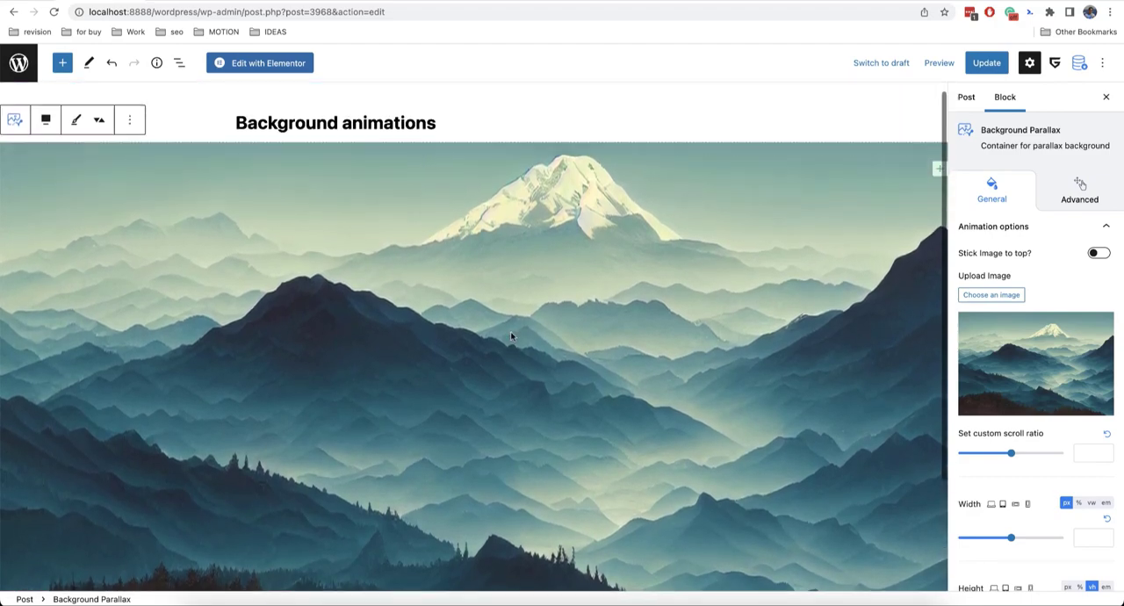
scroll("down", 3)
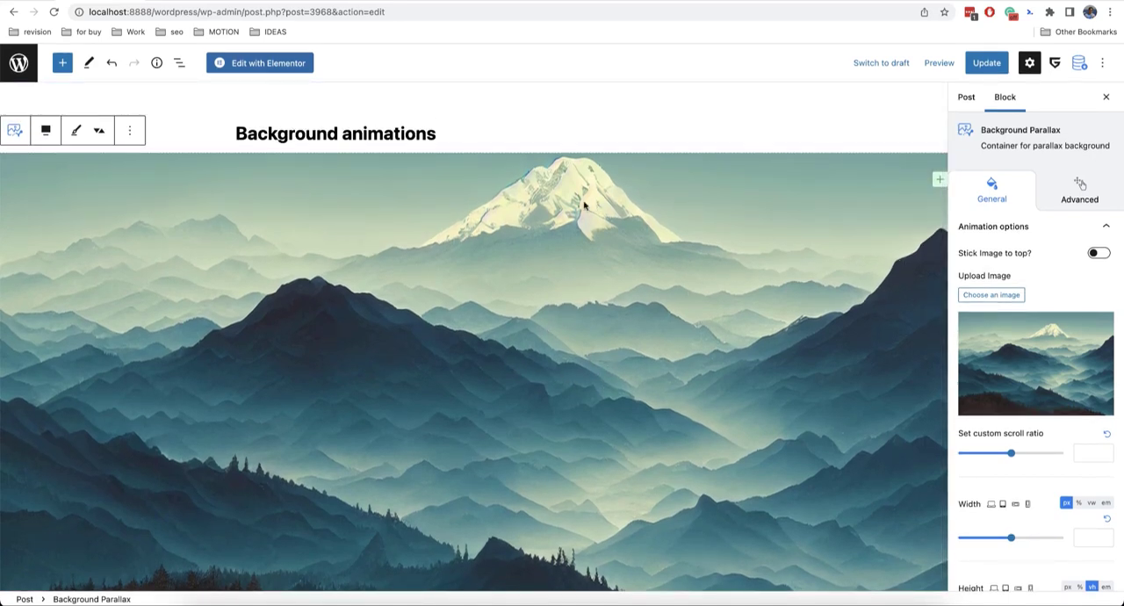
left_click(130, 129)
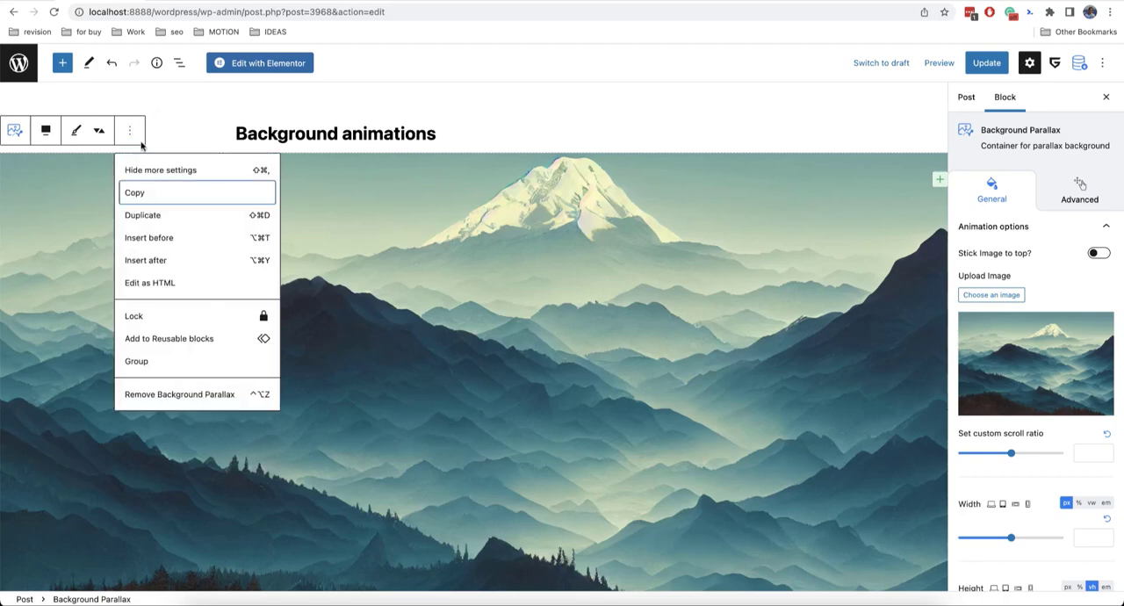
left_click(339, 320)
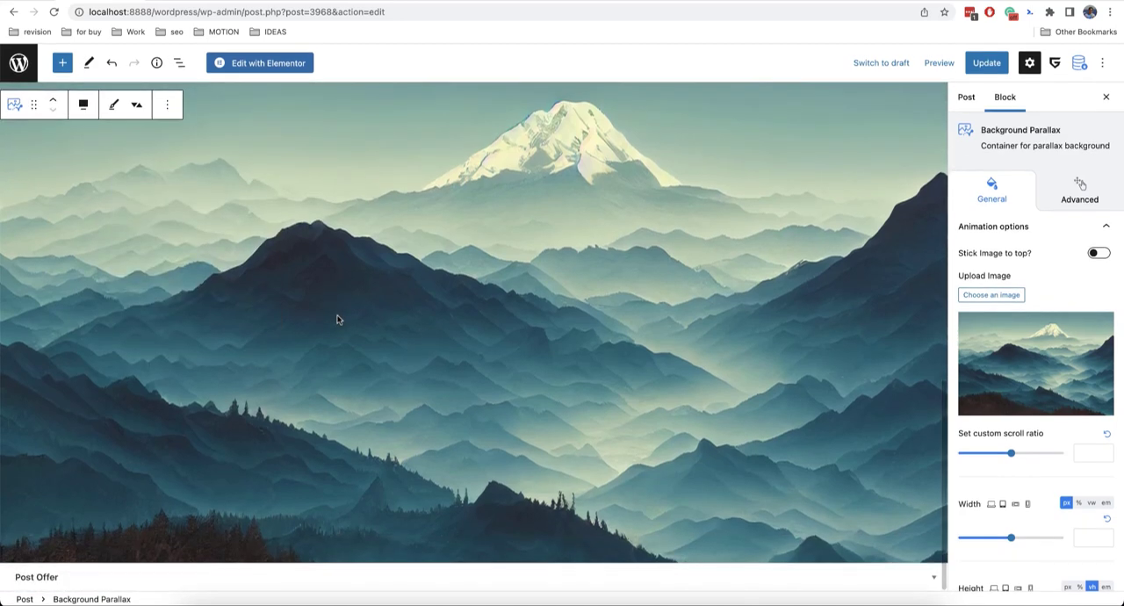
left_click(991, 295)
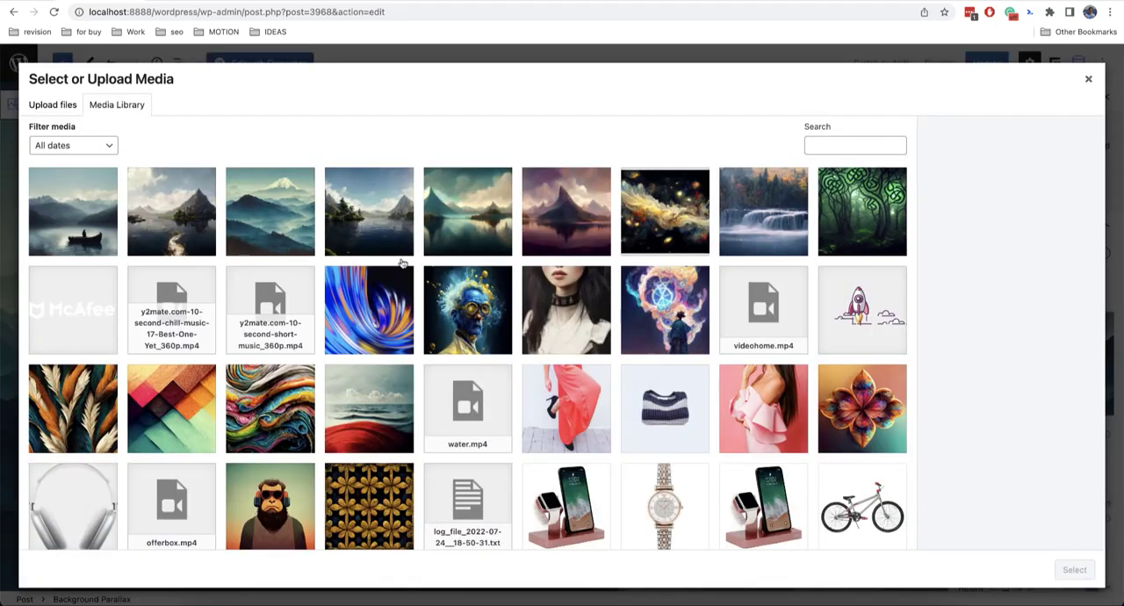
left_click(861, 211)
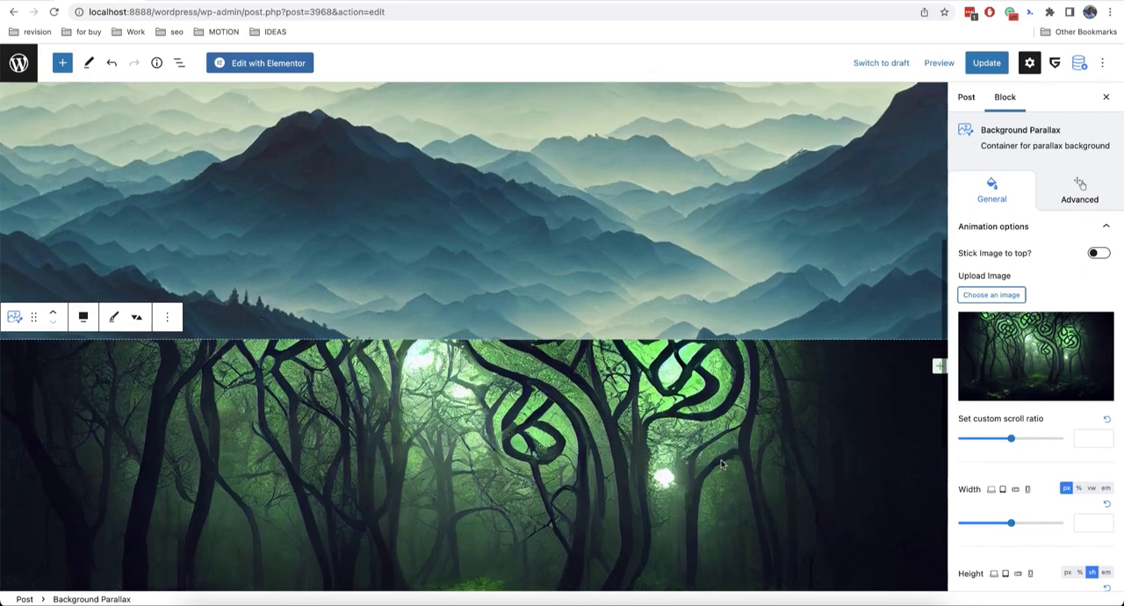
scroll("down", 3)
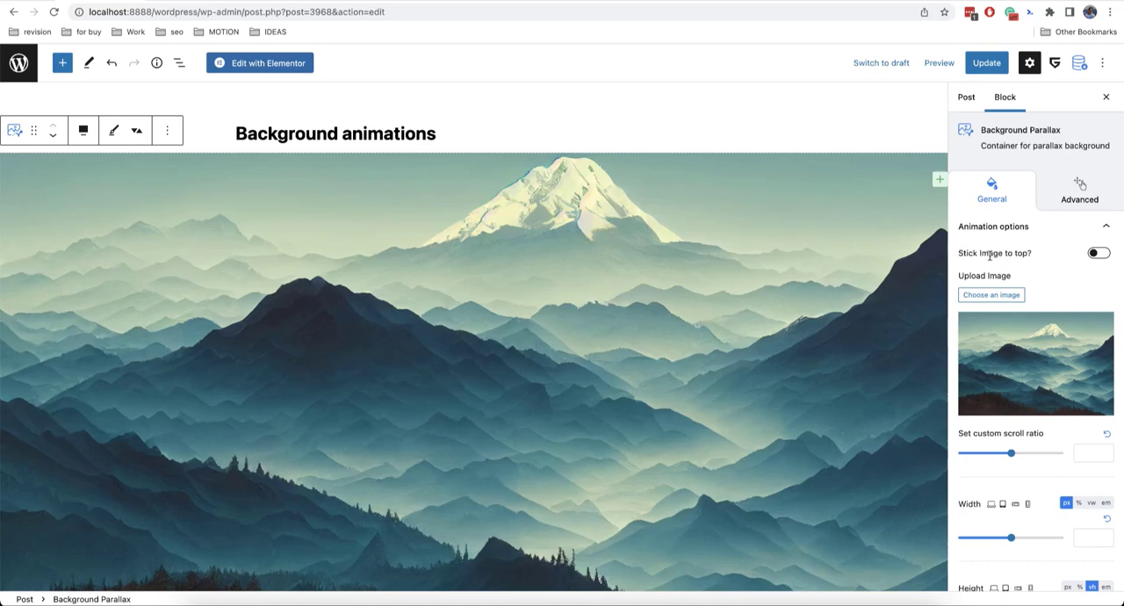
Enable 'Stick image to top?' on the mountain block and update the post.
left_click(1115, 253)
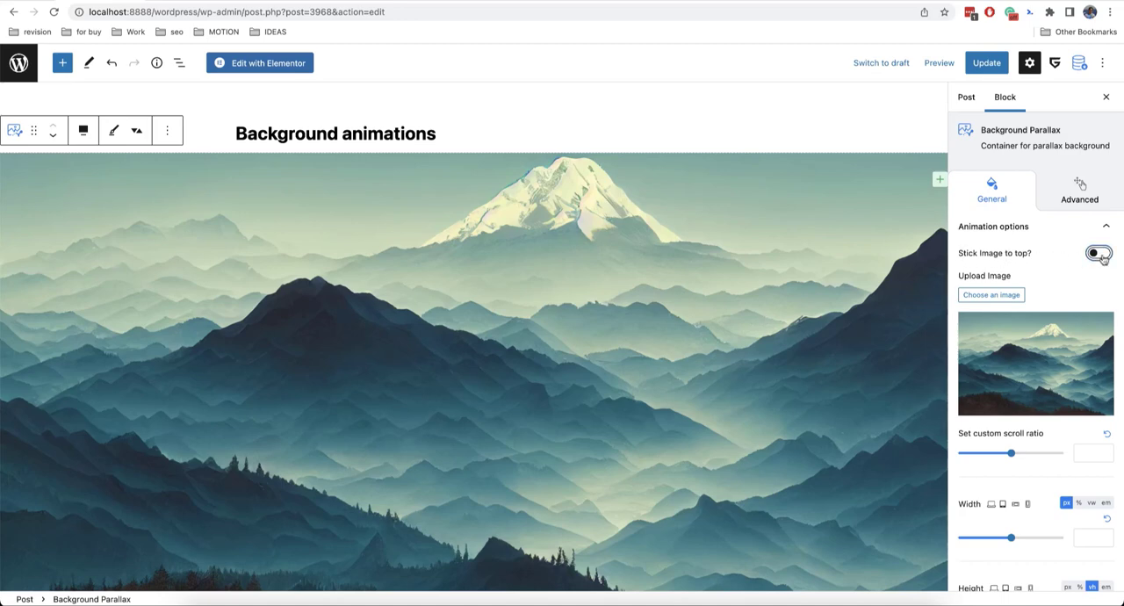
left_click(1096, 253)
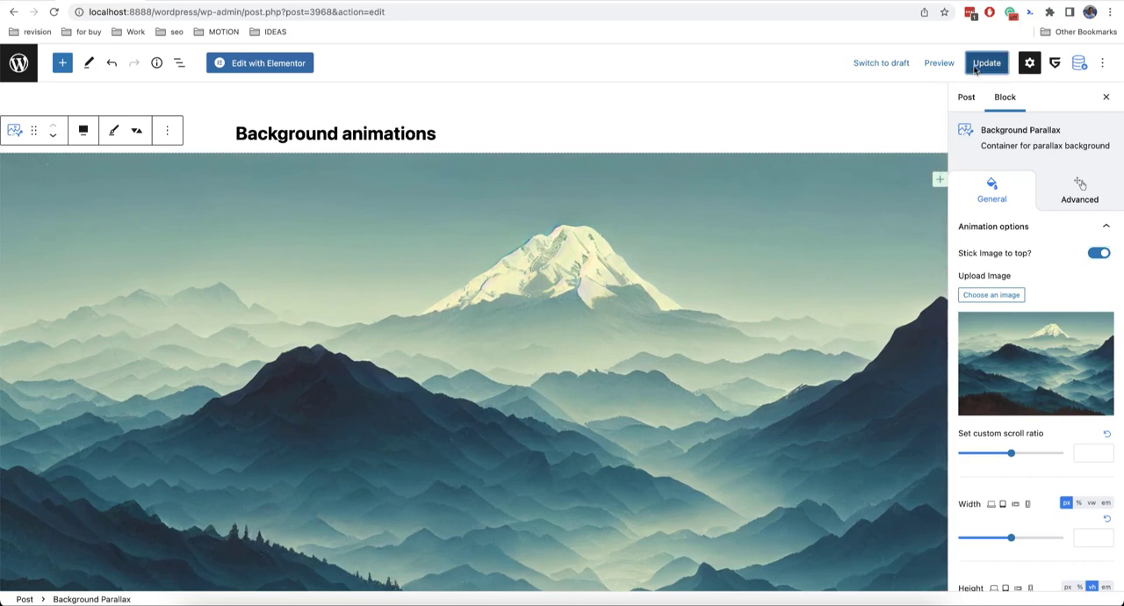
left_click(987, 63)
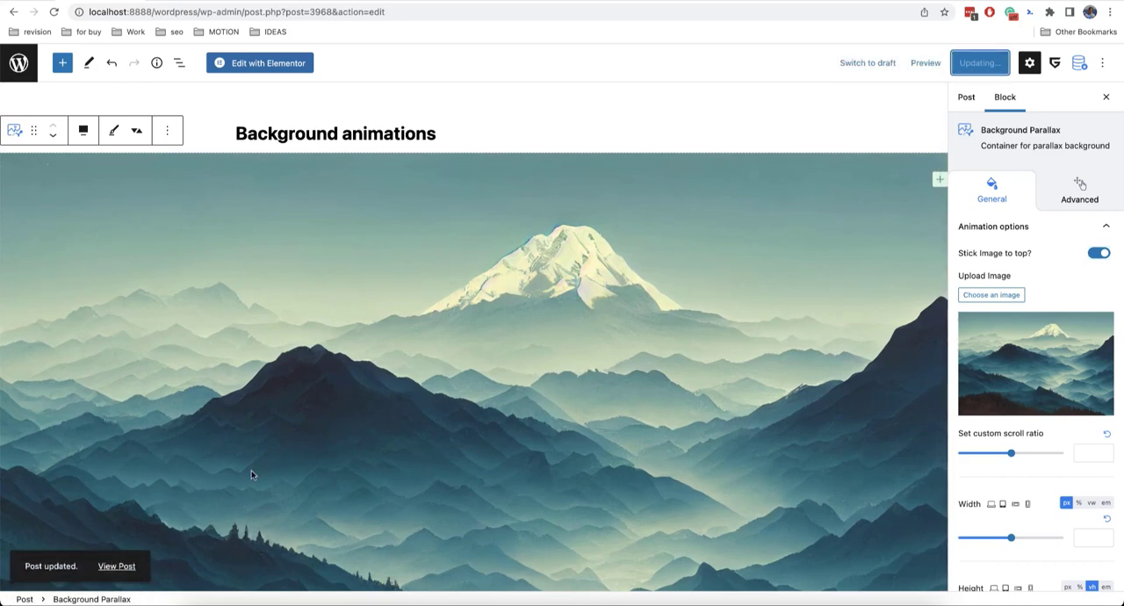
View the updated post in a new tab and scroll through the sticking mountain section.
right_click(123, 565)
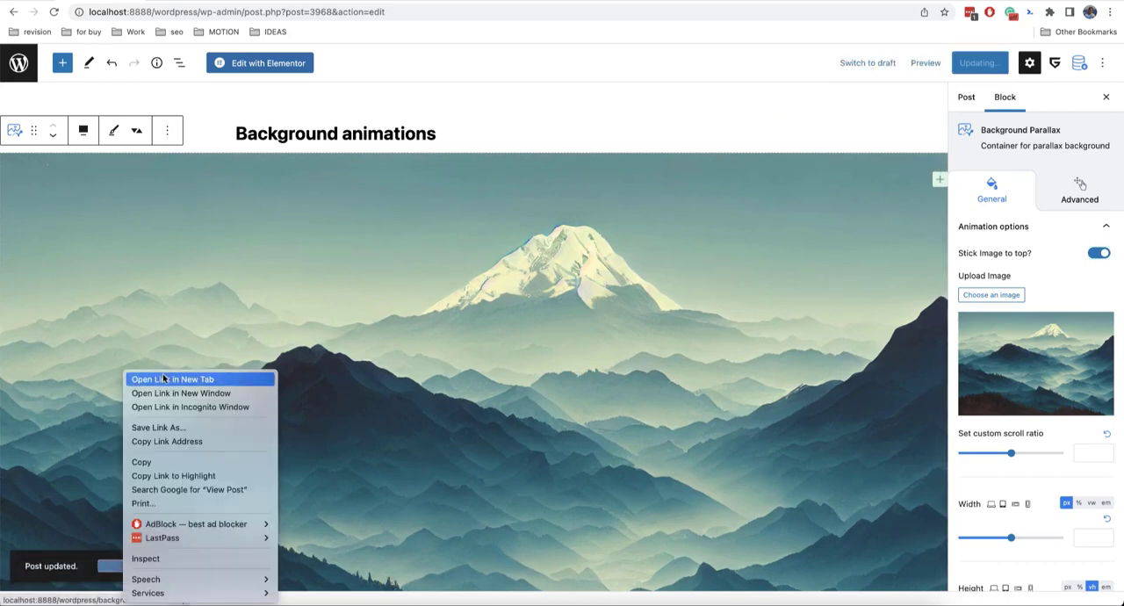
left_click(172, 380)
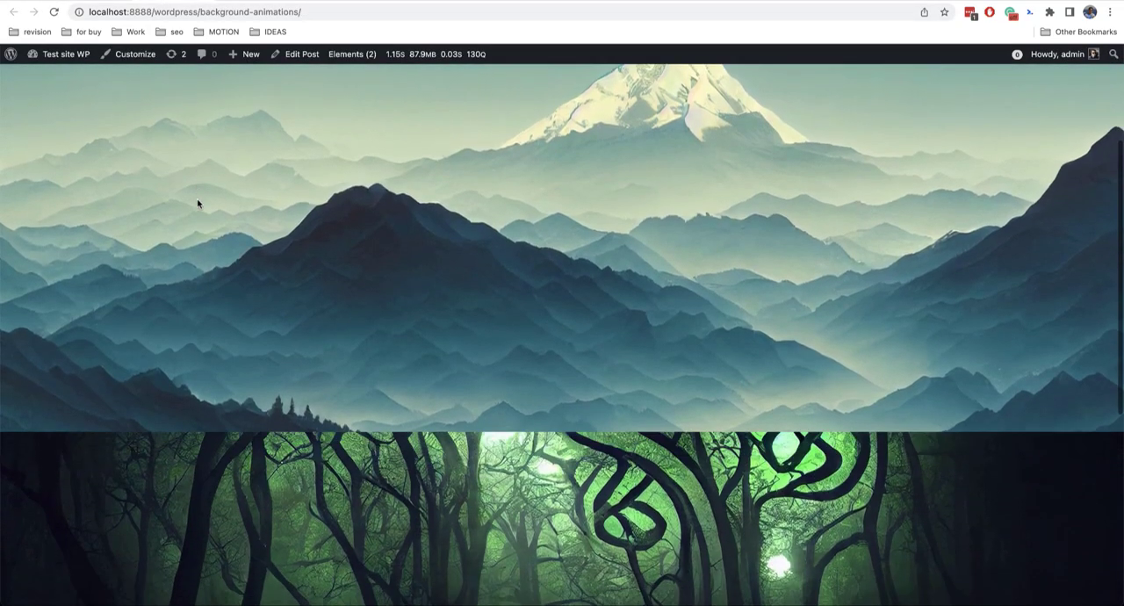
scroll("down", 3)
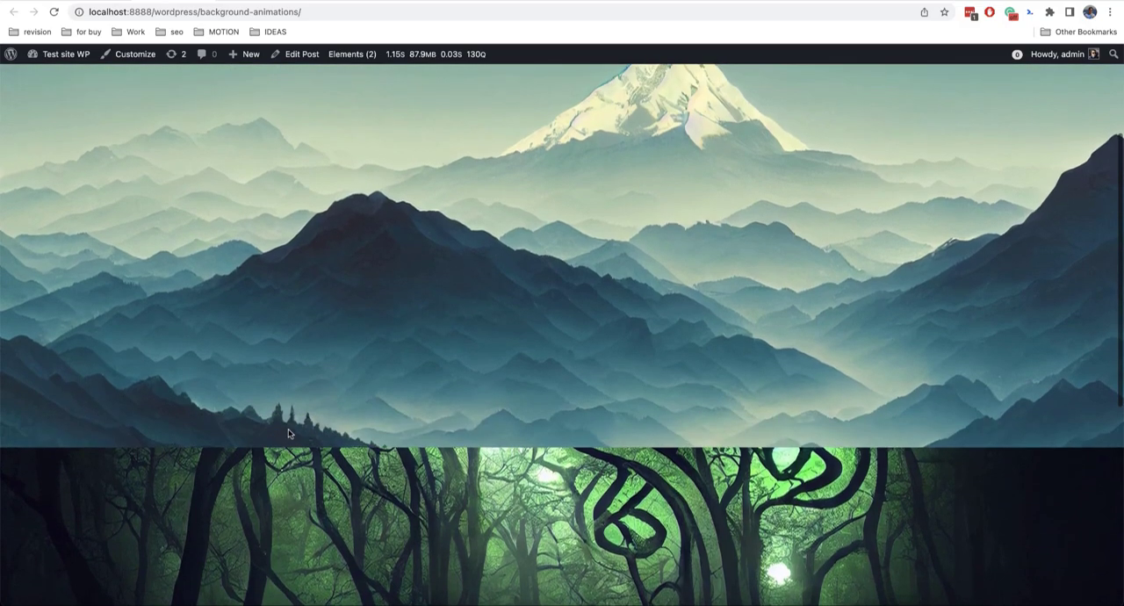
scroll("down", 3)
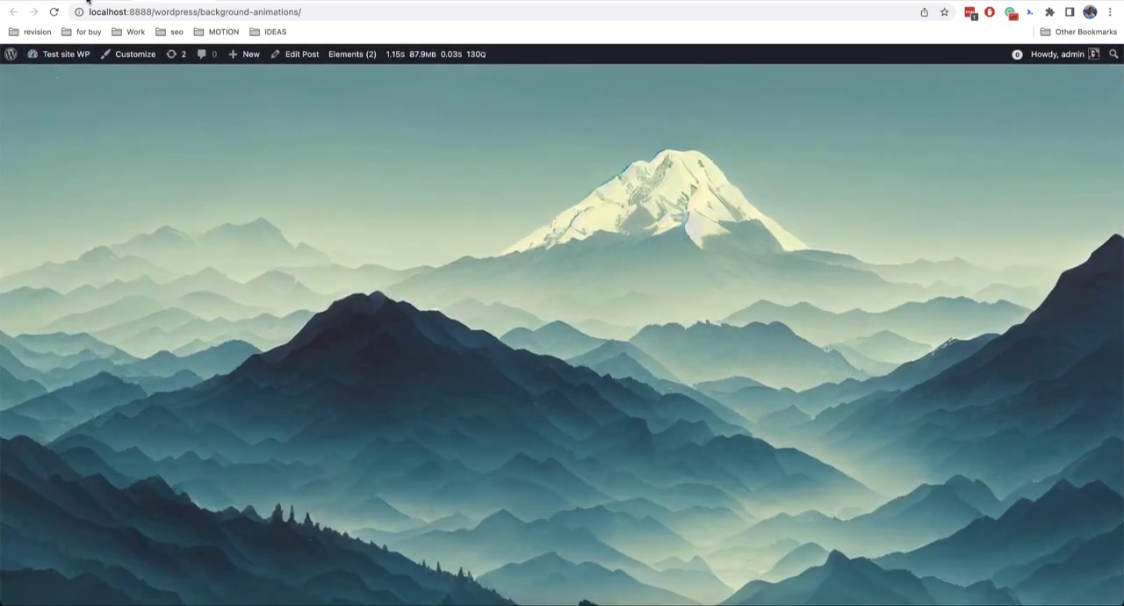
Enable 'Stick image to top?' on the forest block, update, and scroll the live post to check.
left_click(302, 53)
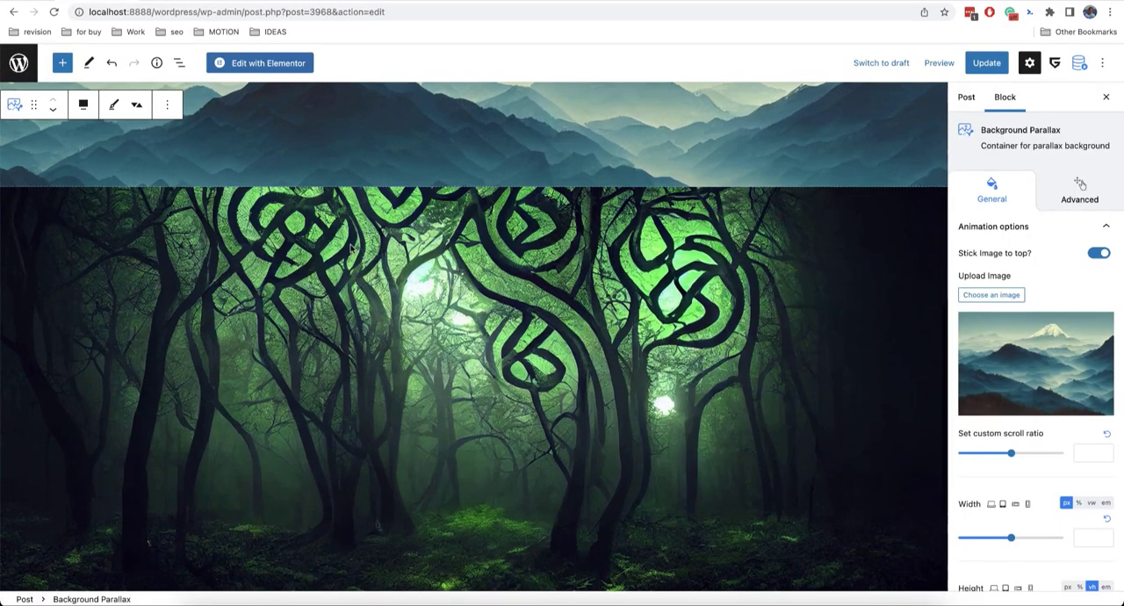
left_click(1096, 253)
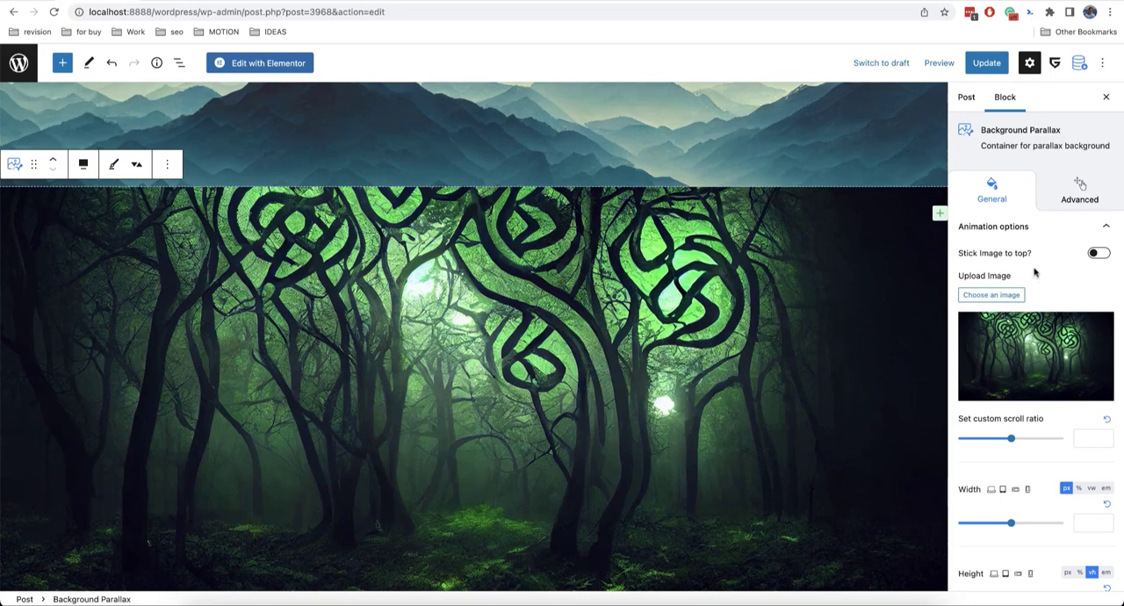
left_click(1096, 253)
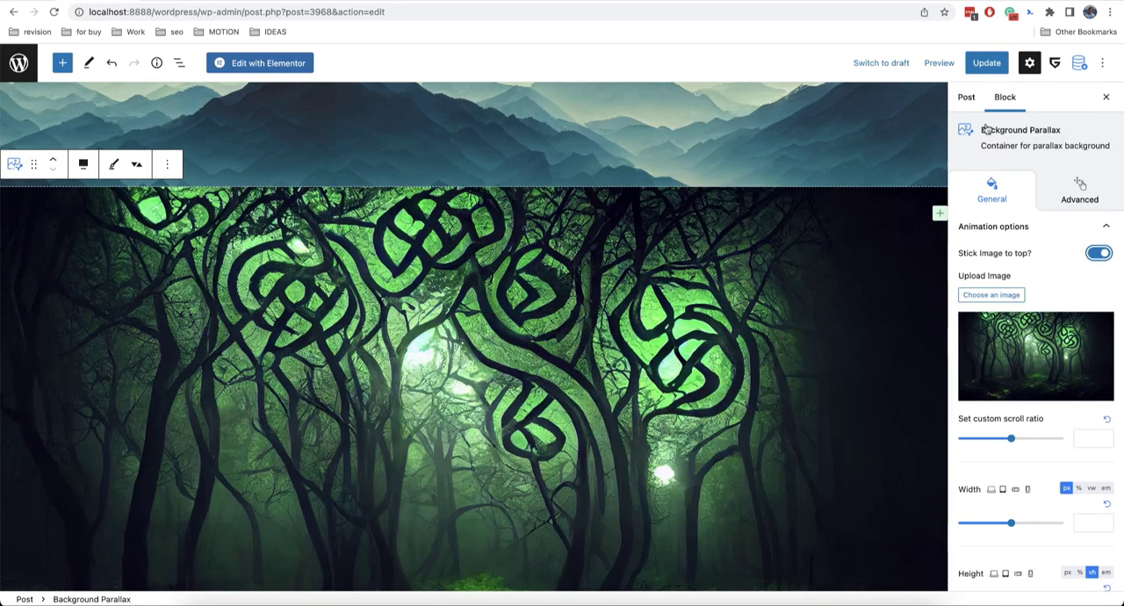
left_click(987, 64)
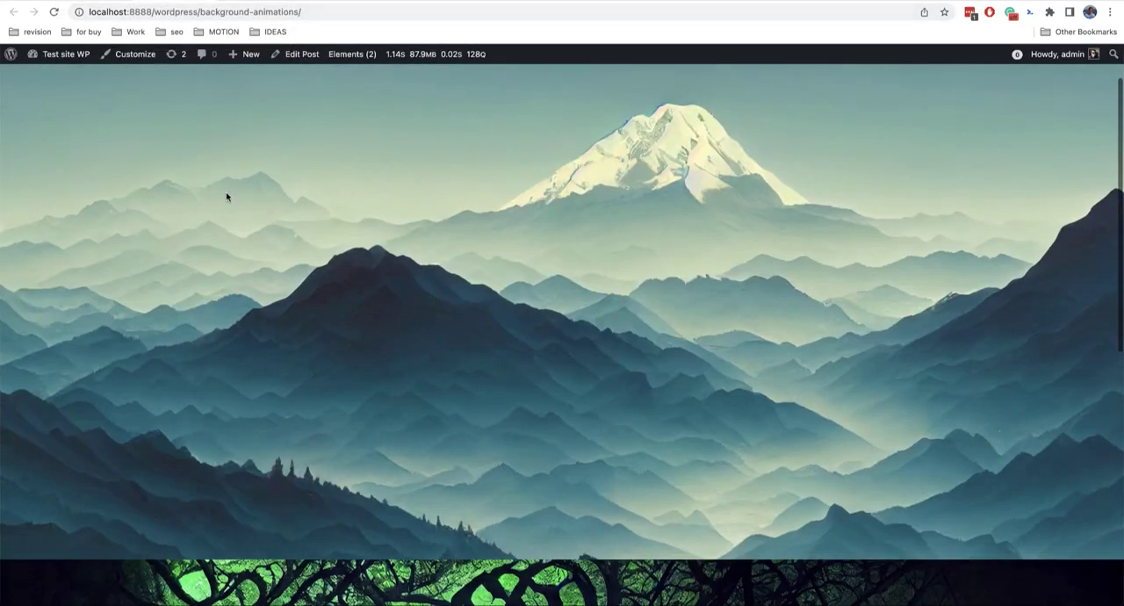
scroll("down", 3)
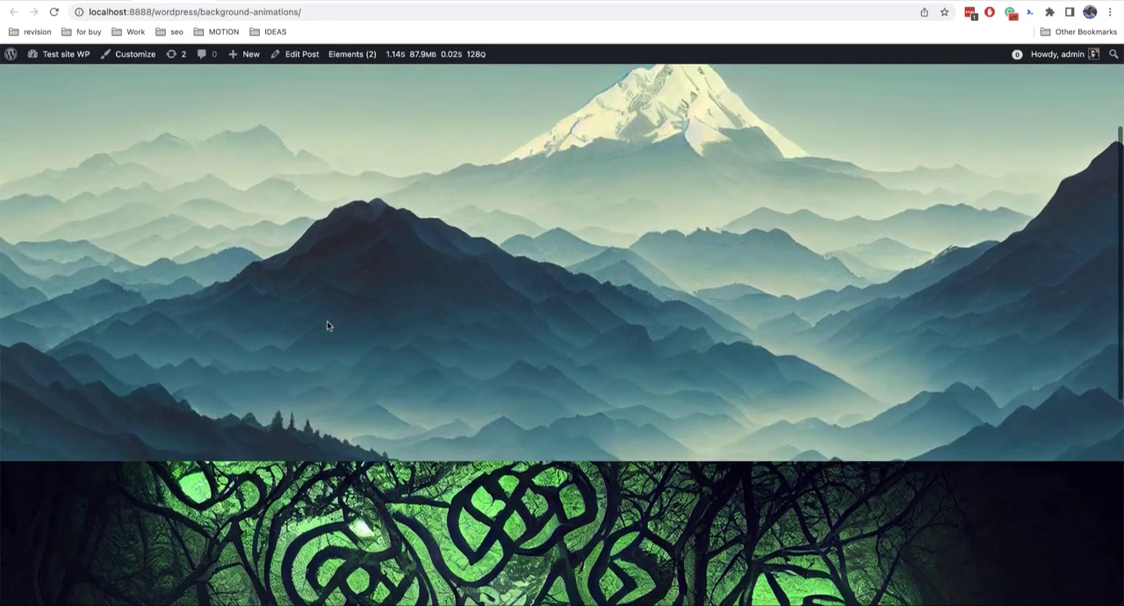
scroll("down", 3)
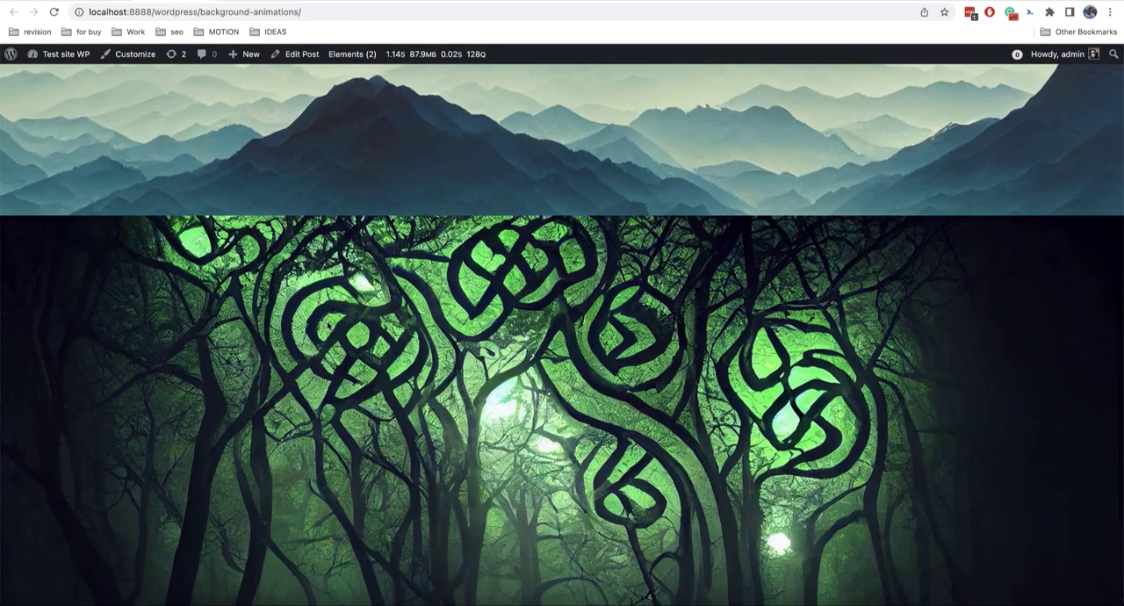
Turn off stick-to-top on the forest block and set its custom scroll ratio to 0.5.
scroll("down", 3)
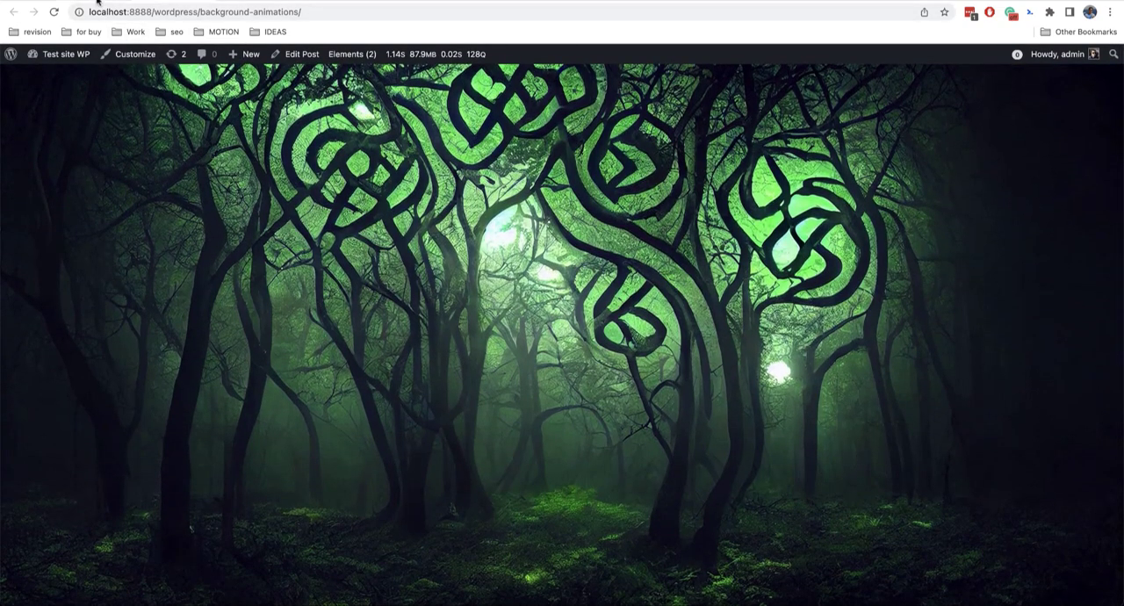
left_click(296, 55)
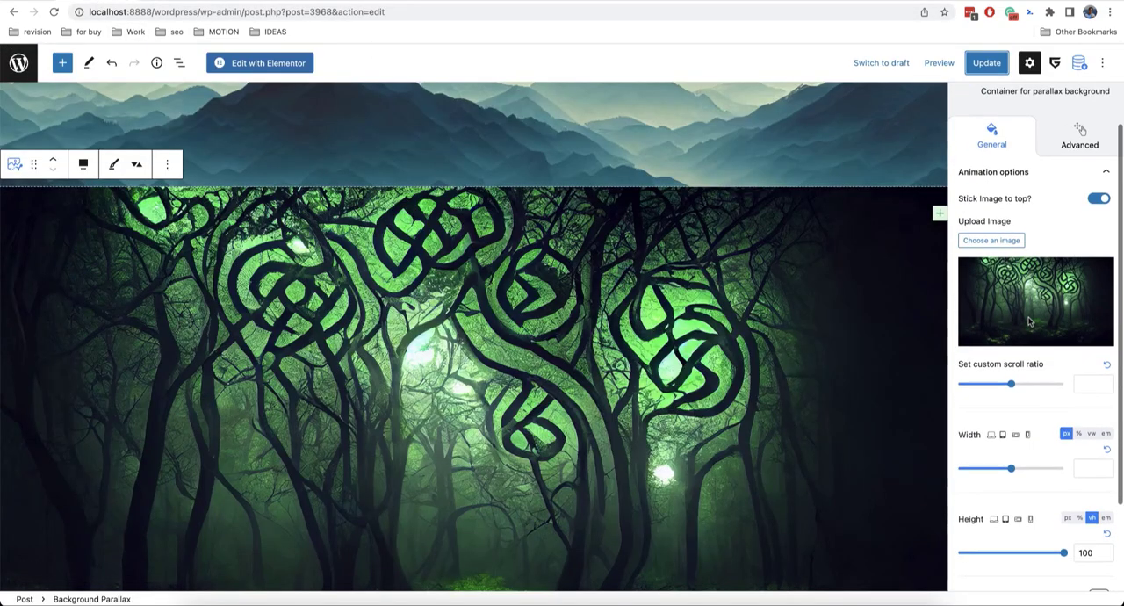
scroll("down", 3)
type("0,13")
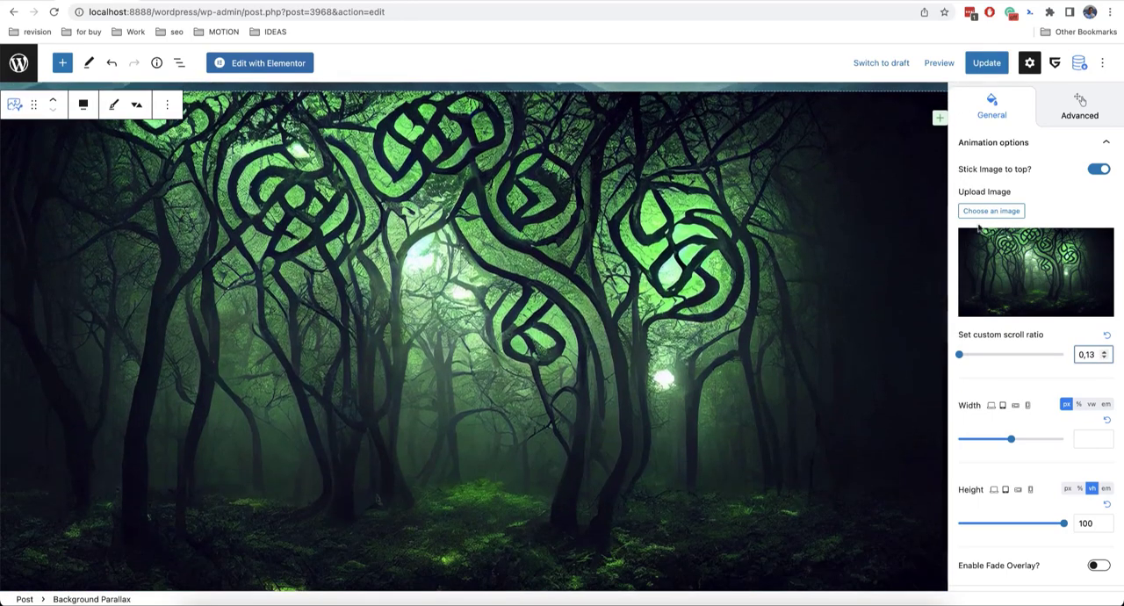
left_click(1096, 168)
type("0,5")
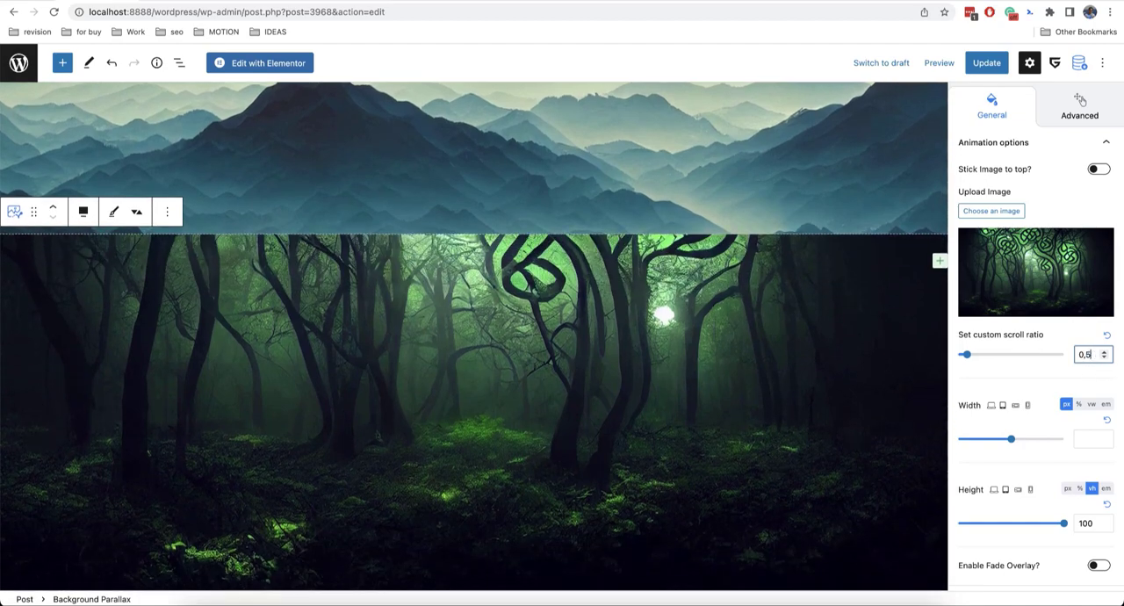
scroll("down", 3)
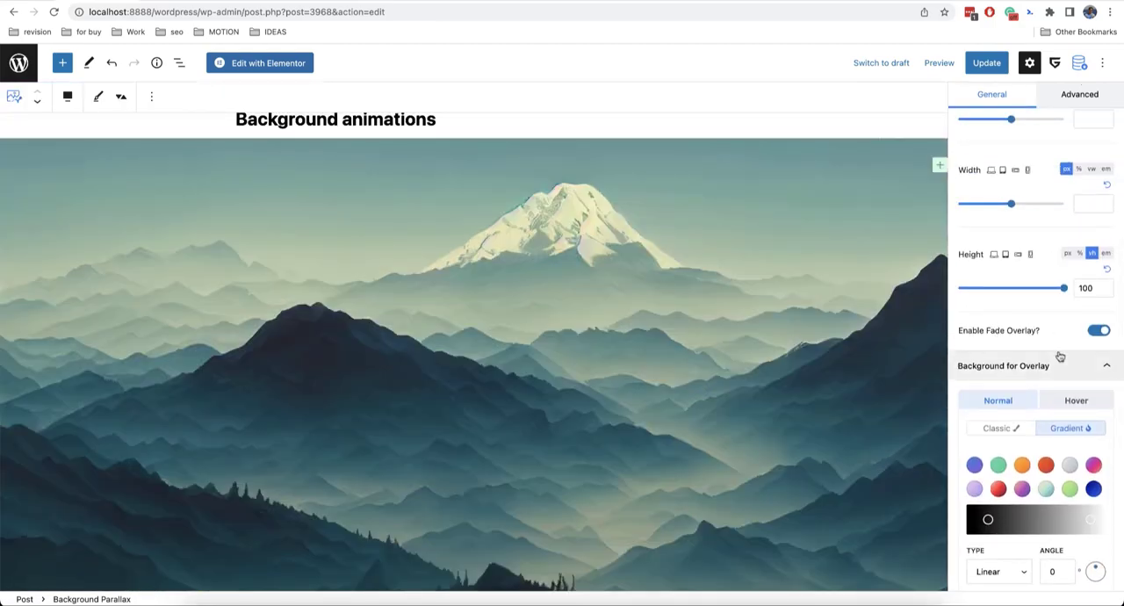
Scroll the live post to watch the mountain section's black-to-white fade overlay darken.
scroll("down", 3)
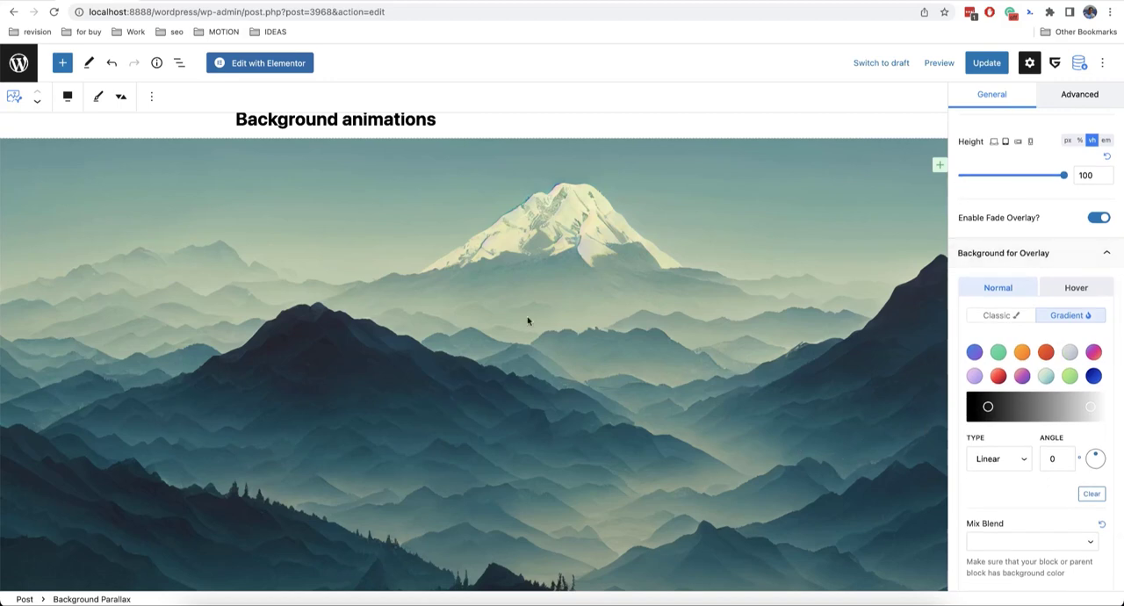
mouse_move(822, 445)
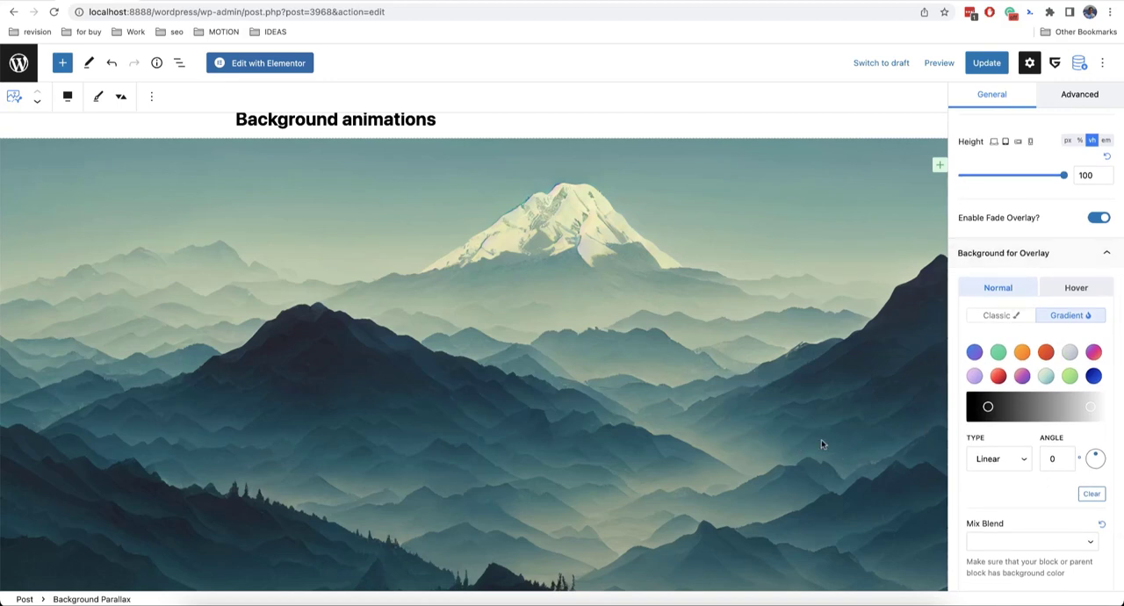
mouse_move(710, 484)
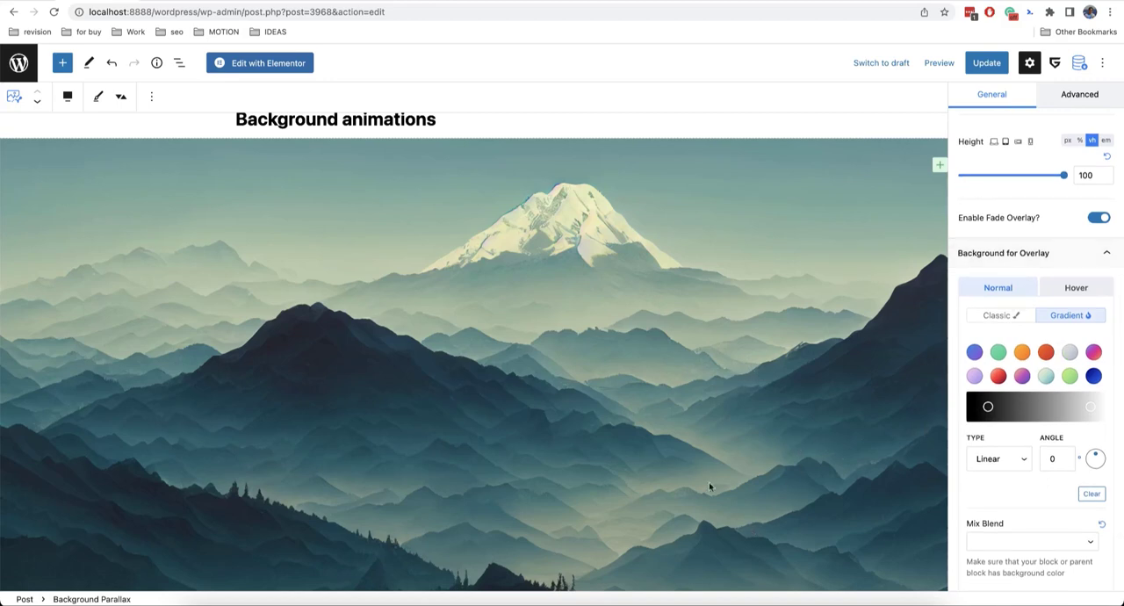
mouse_move(657, 100)
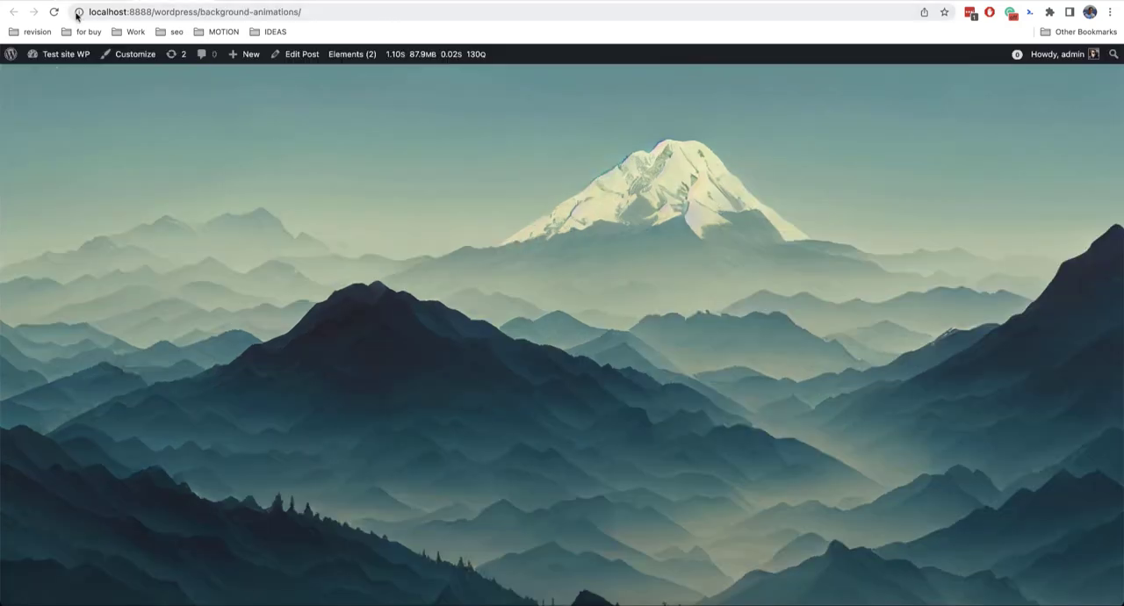
scroll("down", 3)
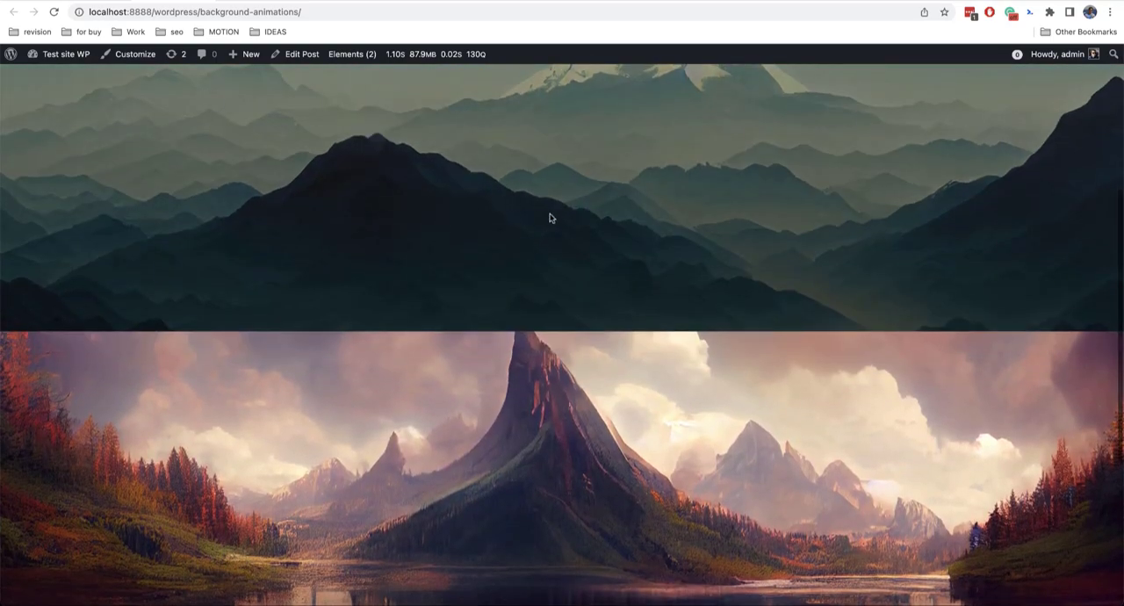
scroll("down", 3)
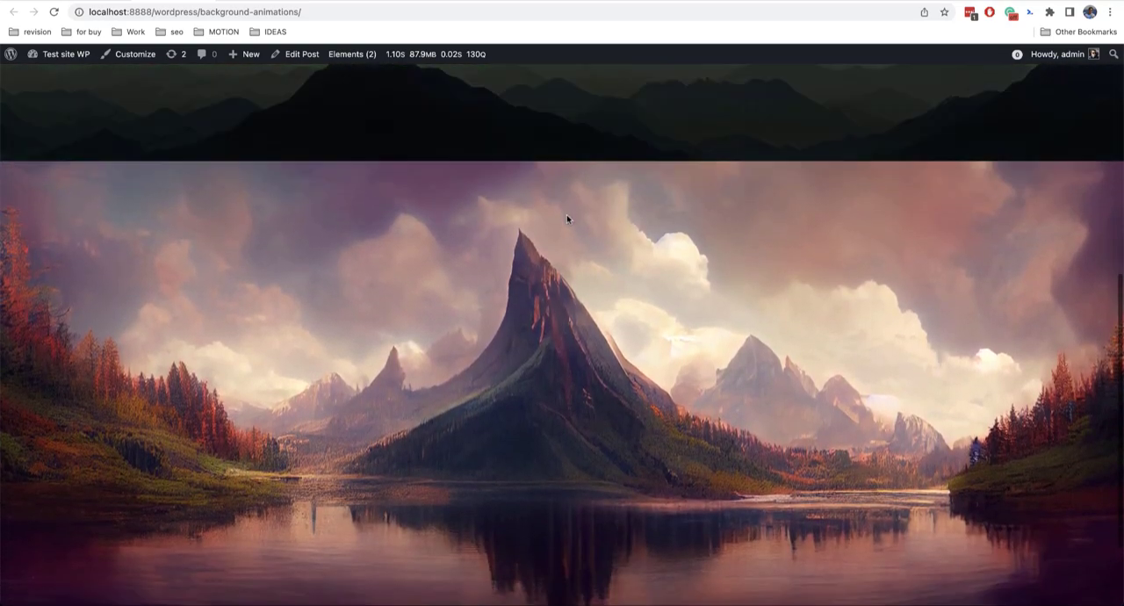
Back in the post editor, add a container wrapper and set its height to 300px.
left_click(302, 53)
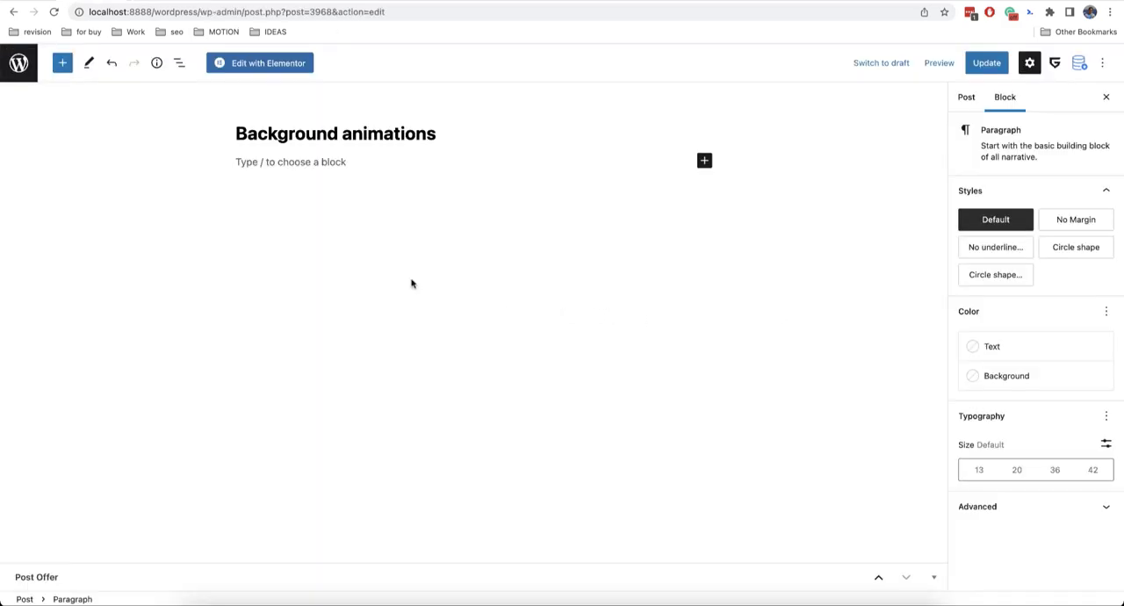
mouse_move(249, 175)
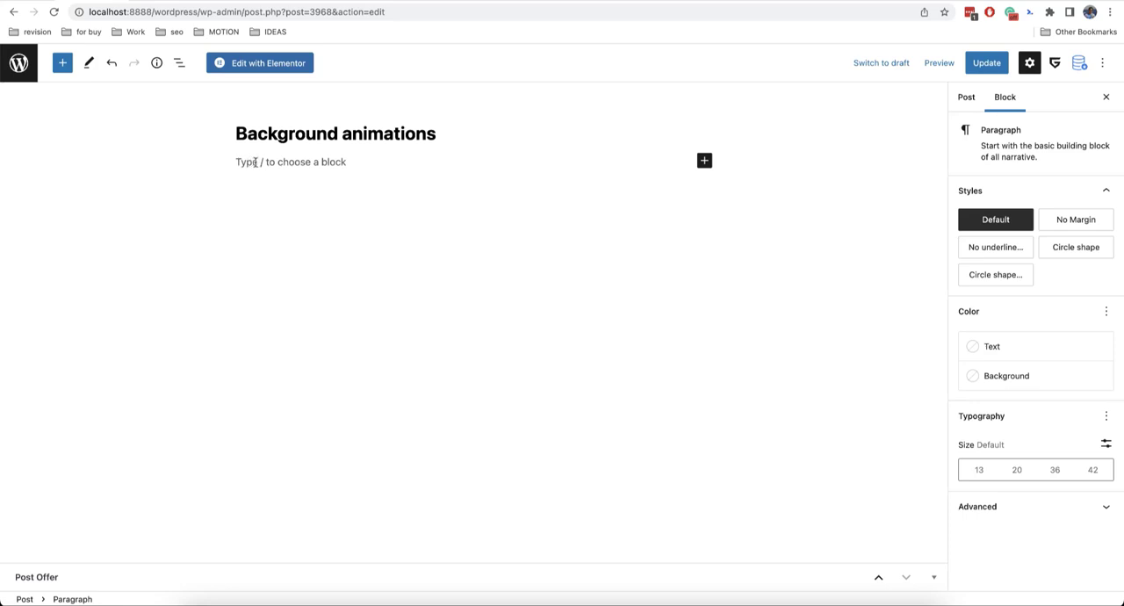
type("/con")
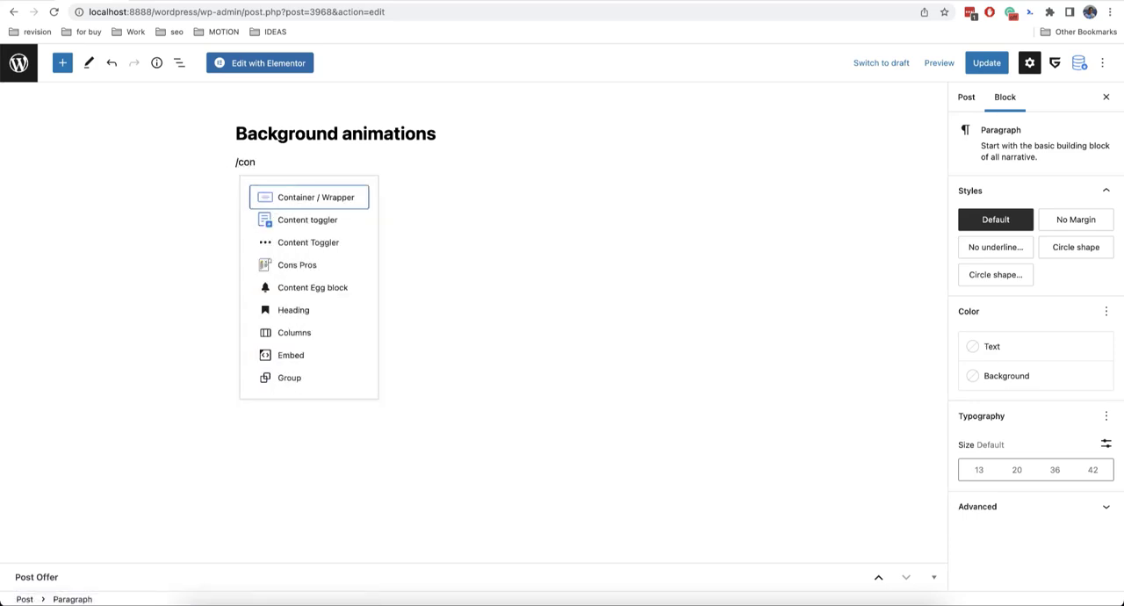
left_click(316, 197)
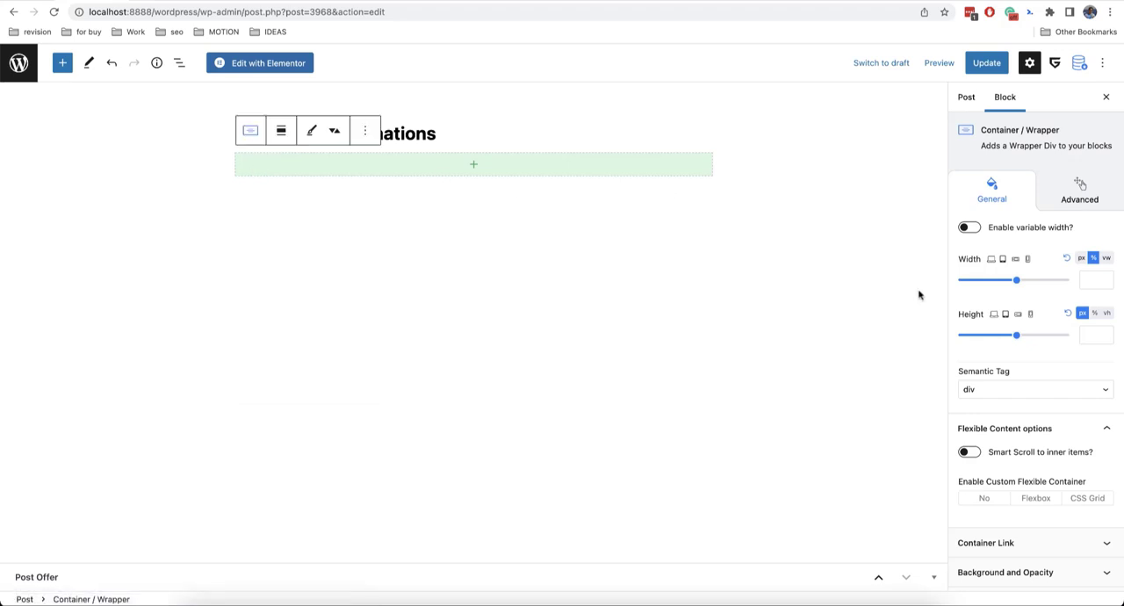
left_click(1099, 336)
type("3")
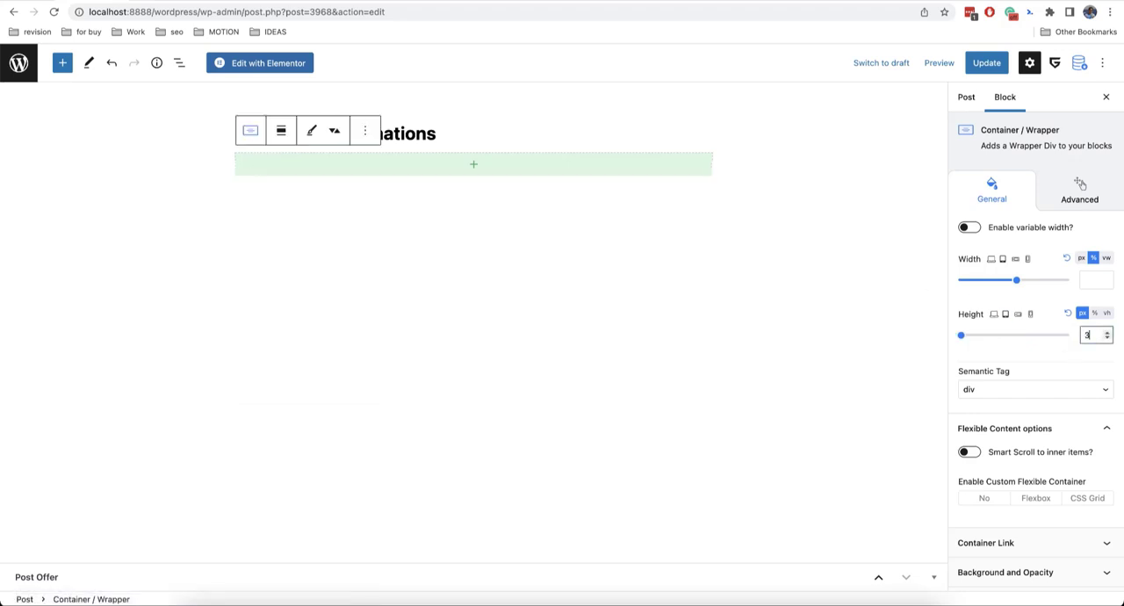
Nest an Animation Container inside the wrapper with a VideoBox block inside it.
left_click(473, 165)
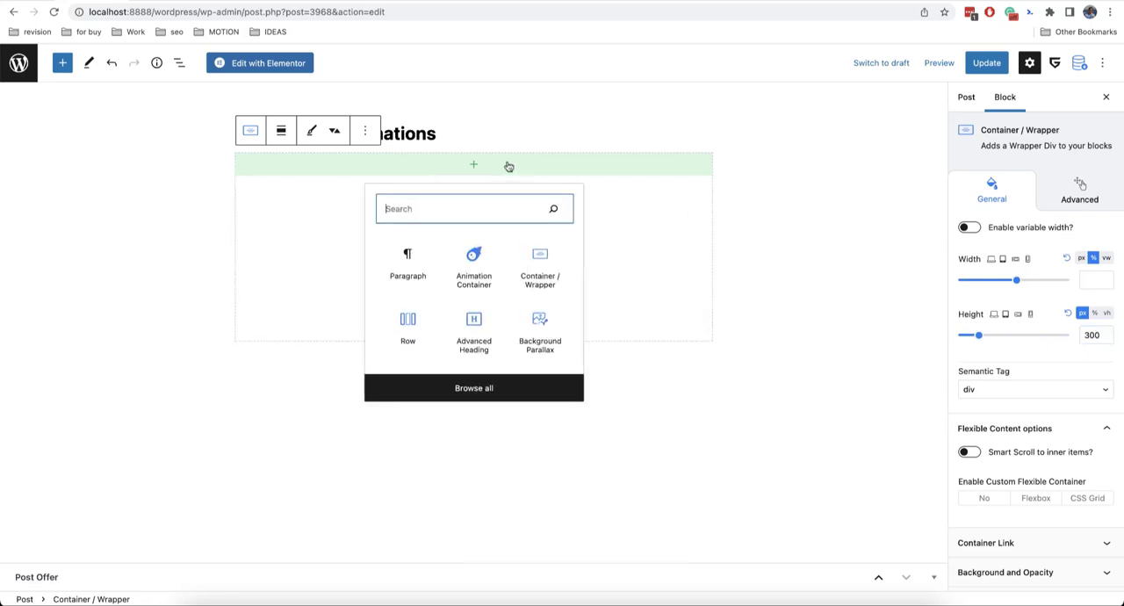
type("ani")
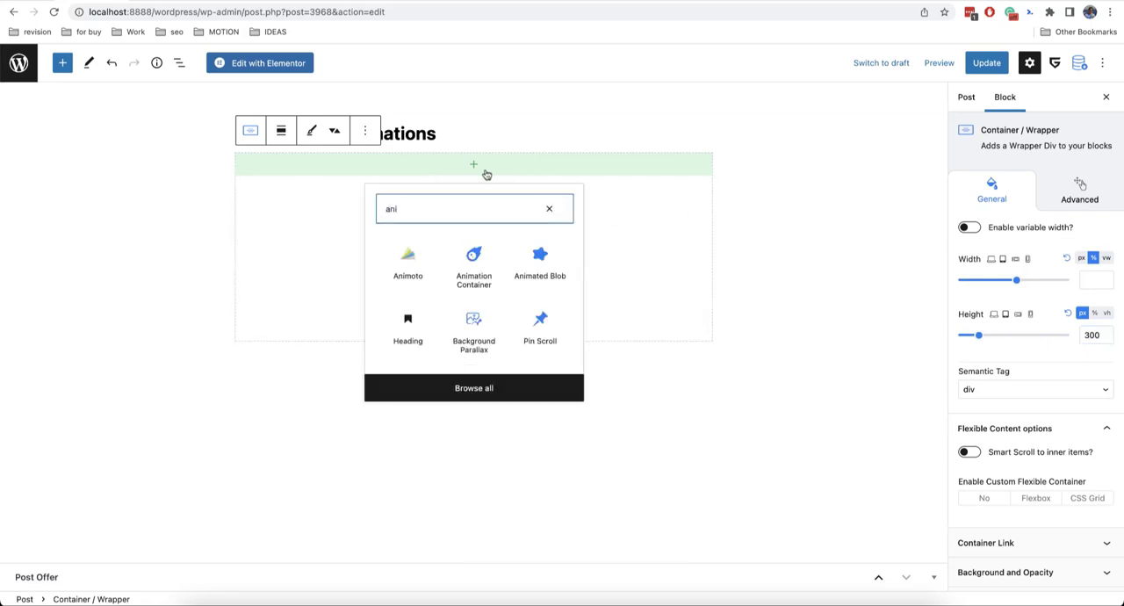
left_click(474, 260)
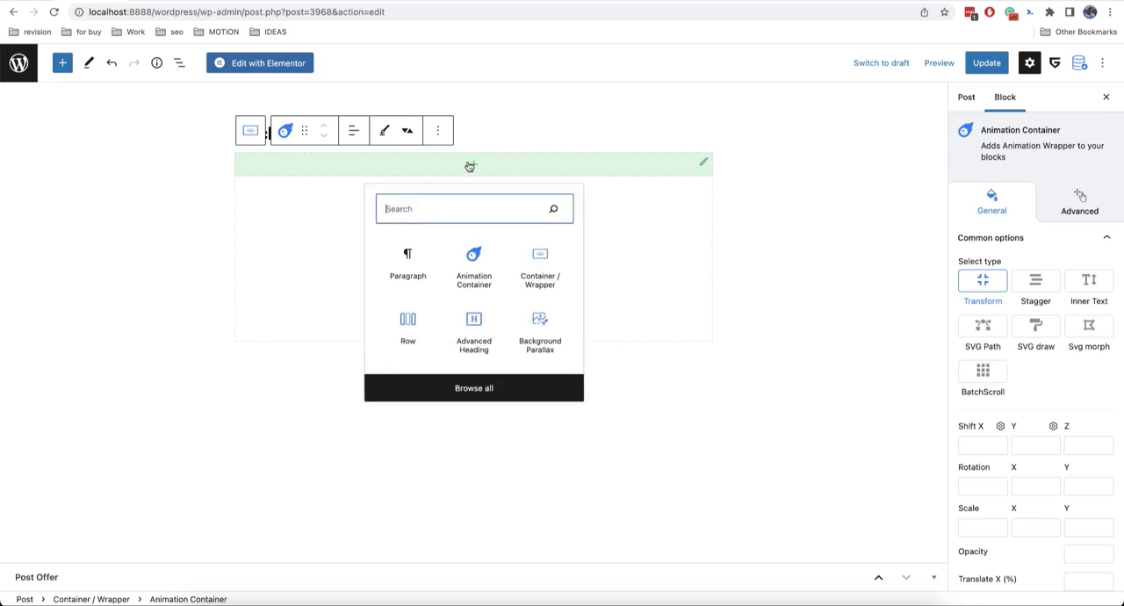
type("v")
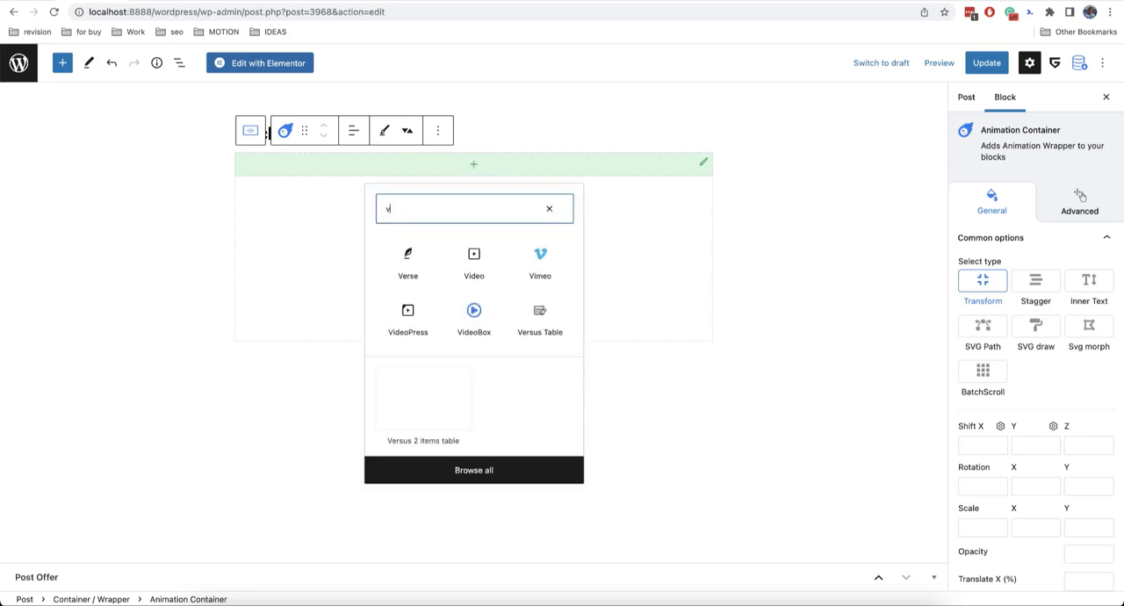
left_click(474, 320)
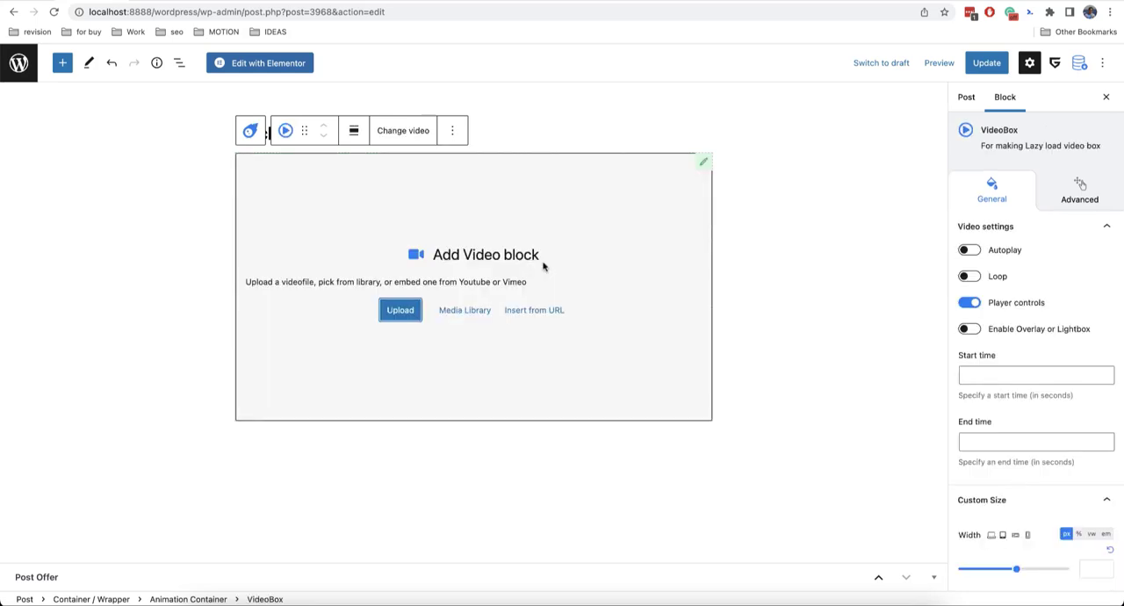
mouse_move(533, 309)
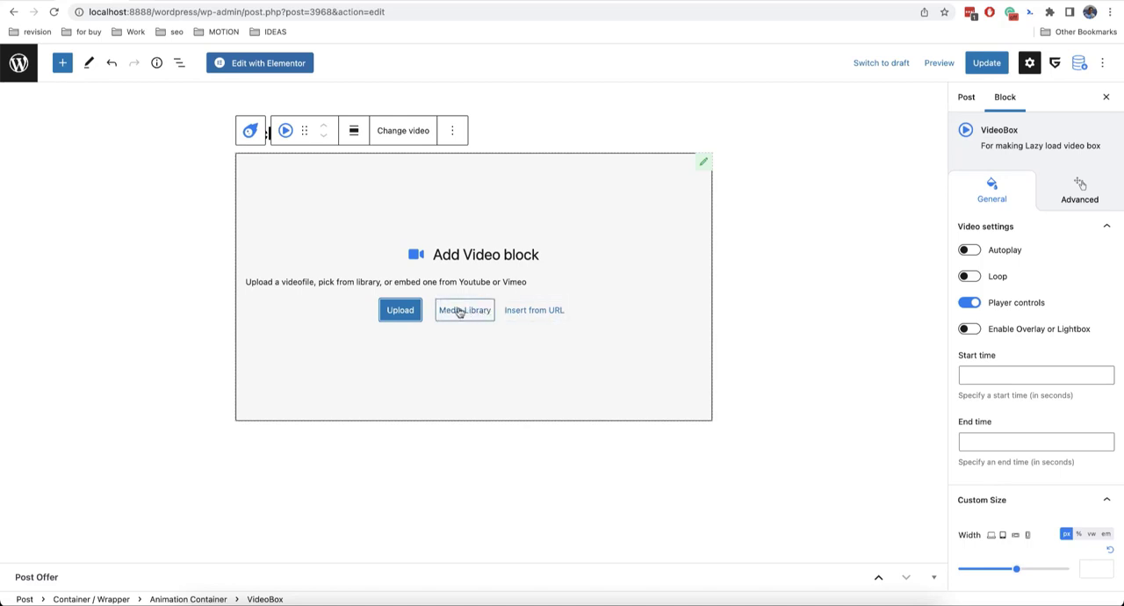
Load water.mp4 ocean footage from the Media Library into the video block.
left_click(464, 309)
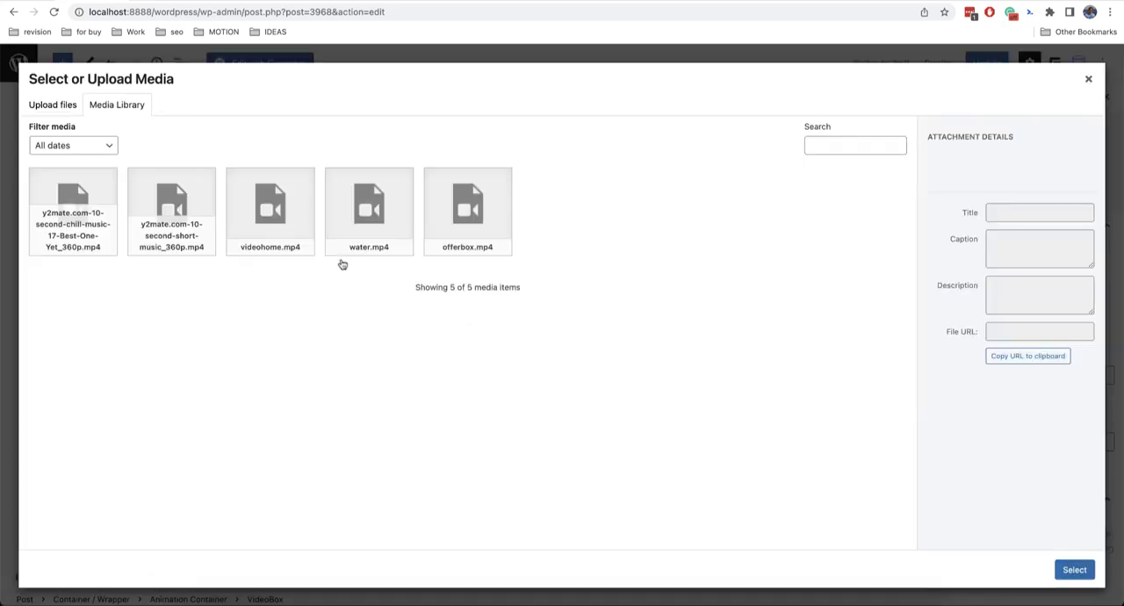
left_click(1073, 569)
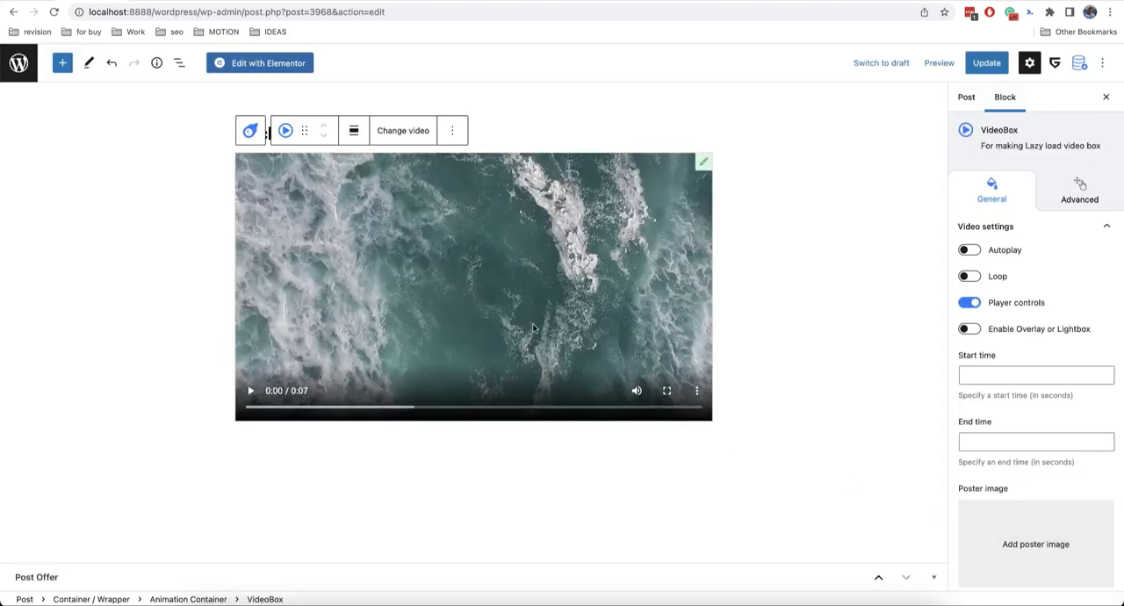
Hide the wrapper's overflow and give the animation container a -200 Y shift with a custom scroll-trigger start.
left_click(249, 129)
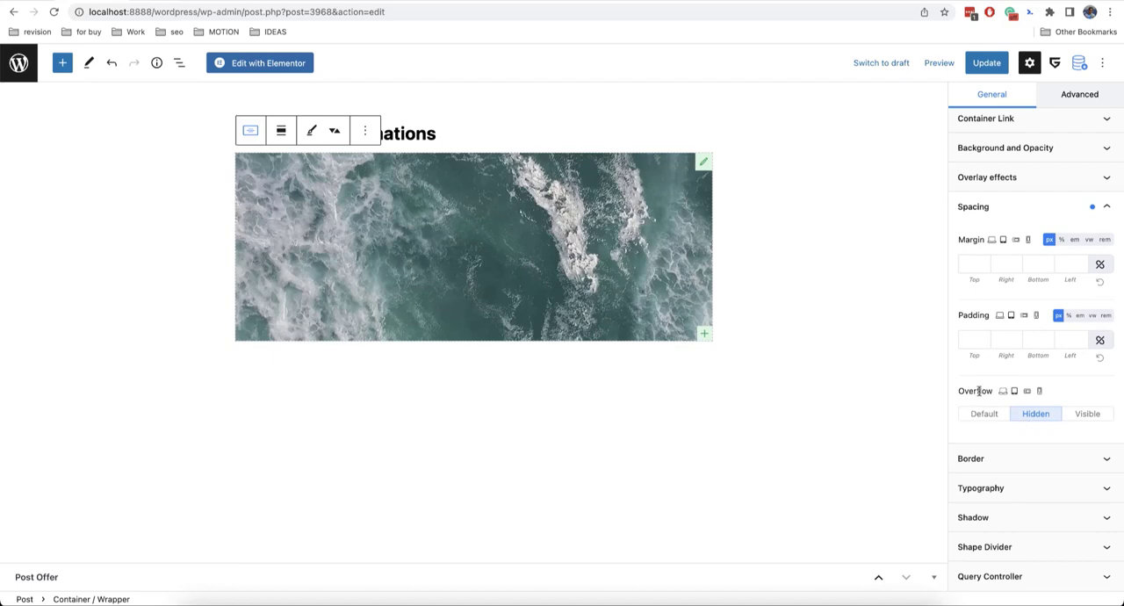
mouse_move(990, 390)
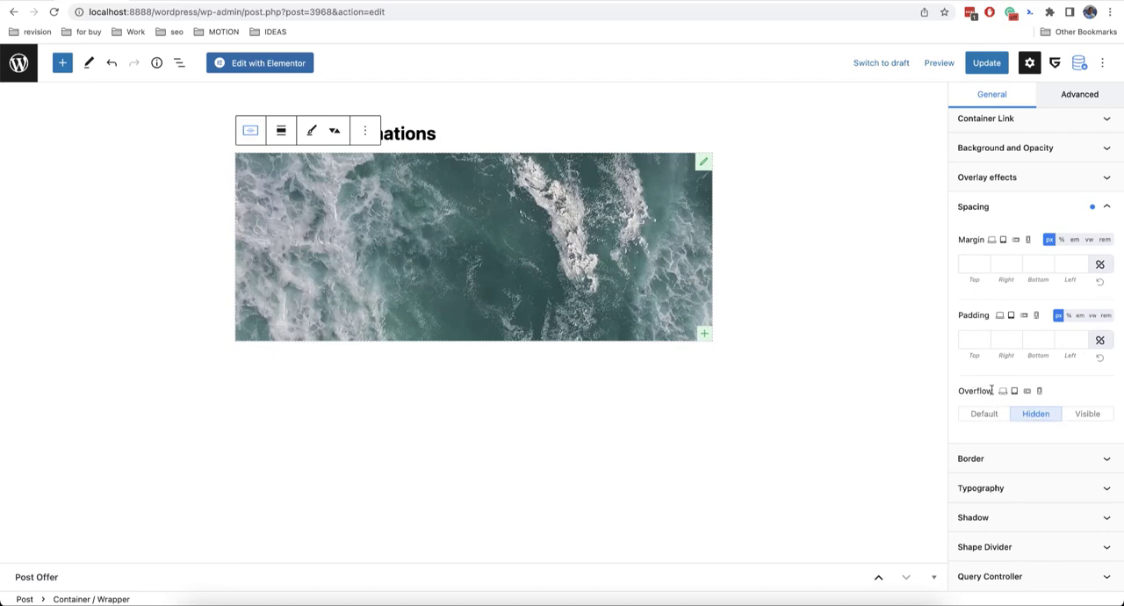
mouse_move(963, 397)
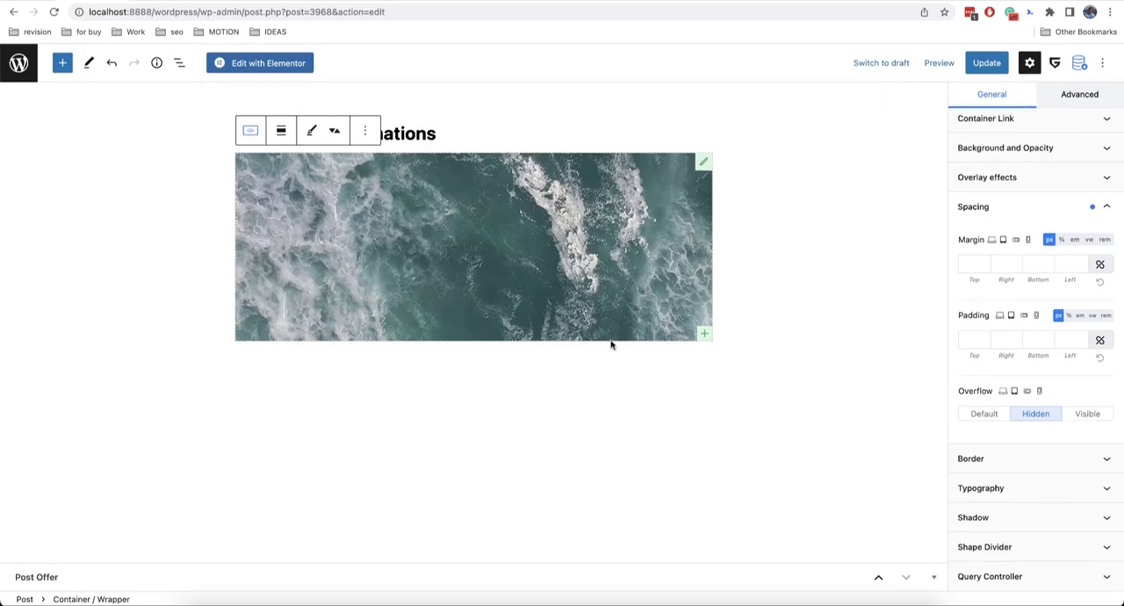
mouse_move(397, 292)
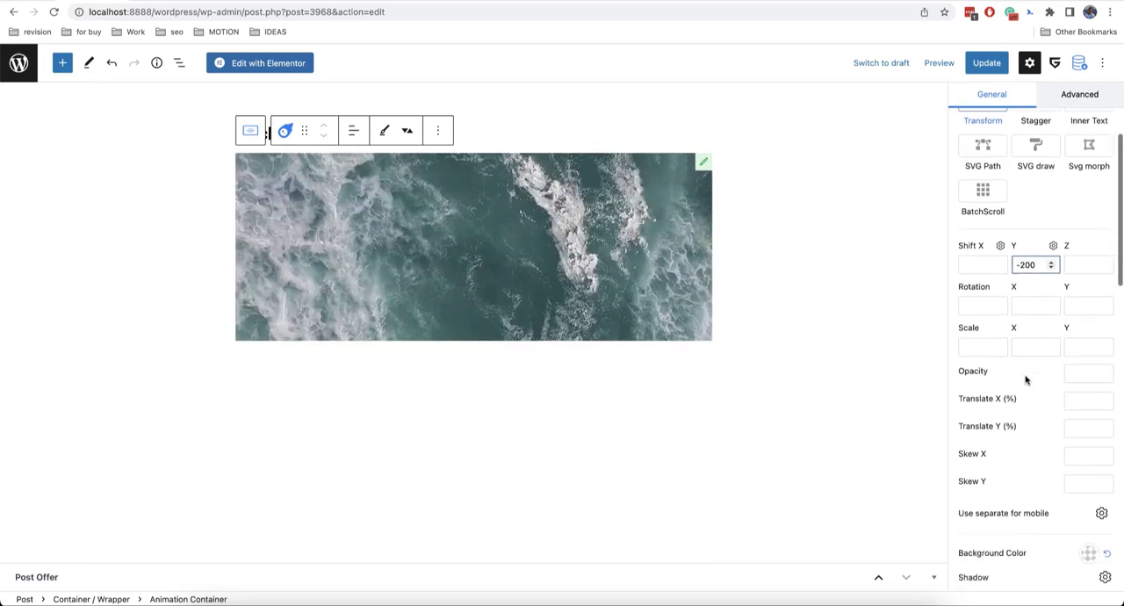
scroll("down", 3)
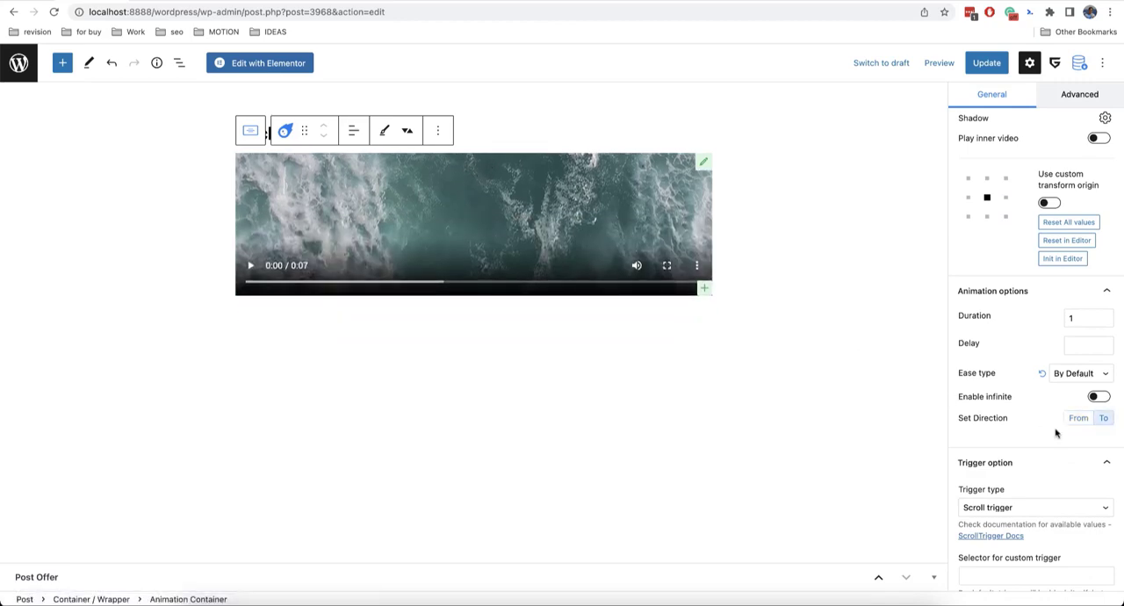
scroll("down", 3)
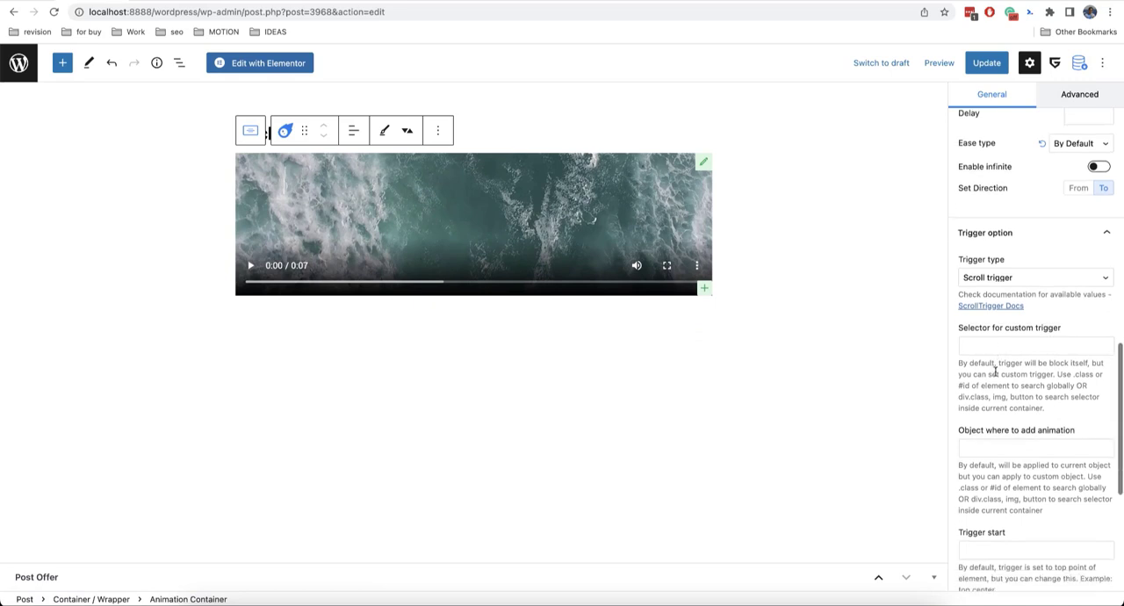
scroll("down", 3)
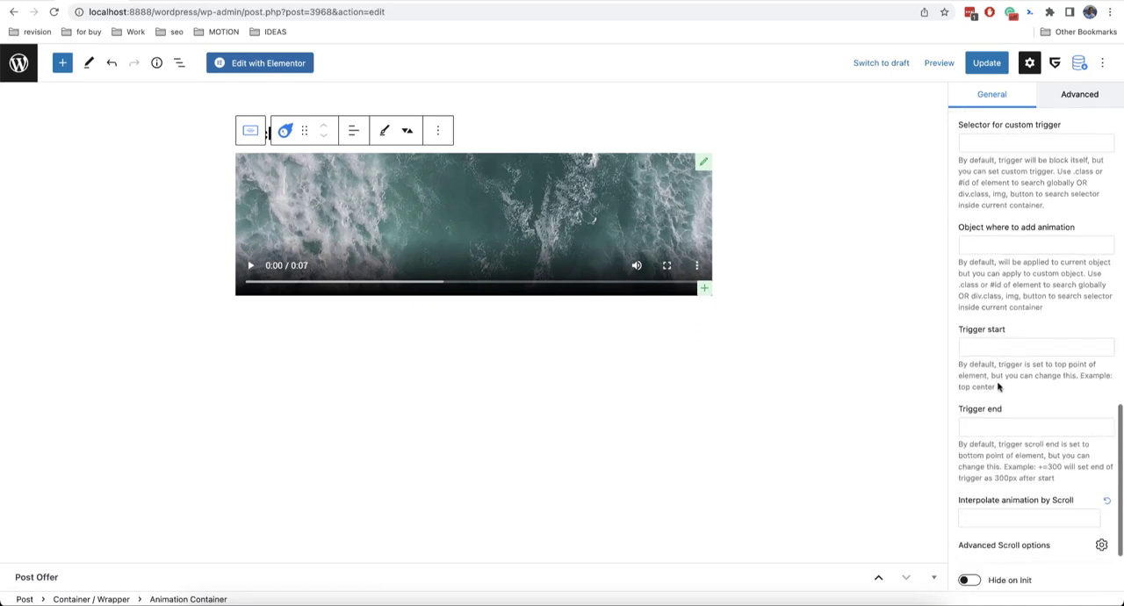
type("0")
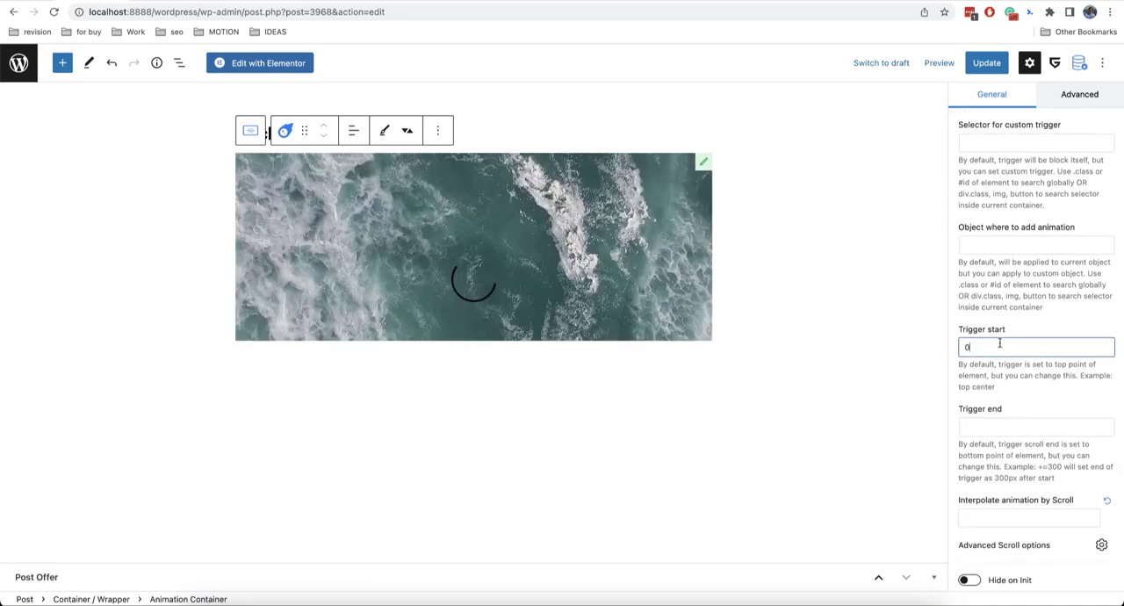
type("+=")
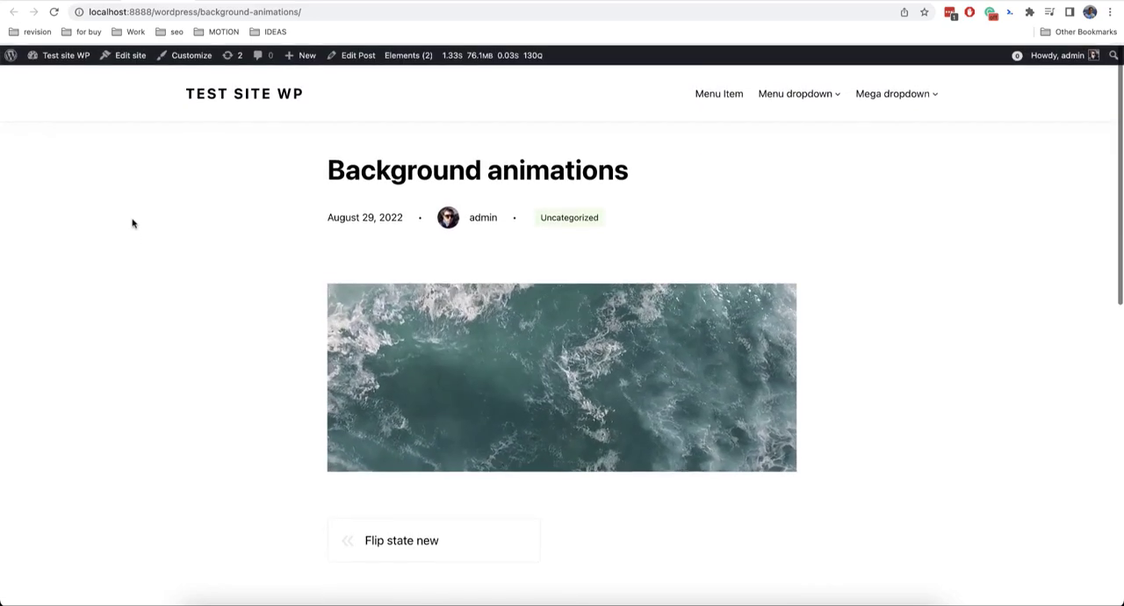
Scroll the live post to watch the ocean video parallax inside its container.
scroll("down", 3)
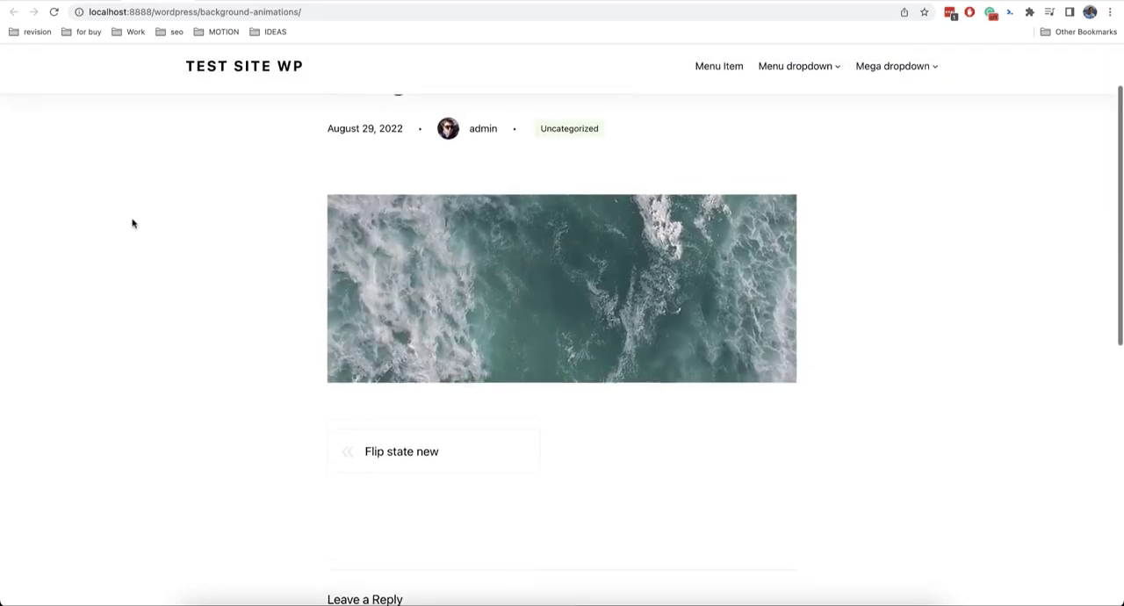
scroll("down", 3)
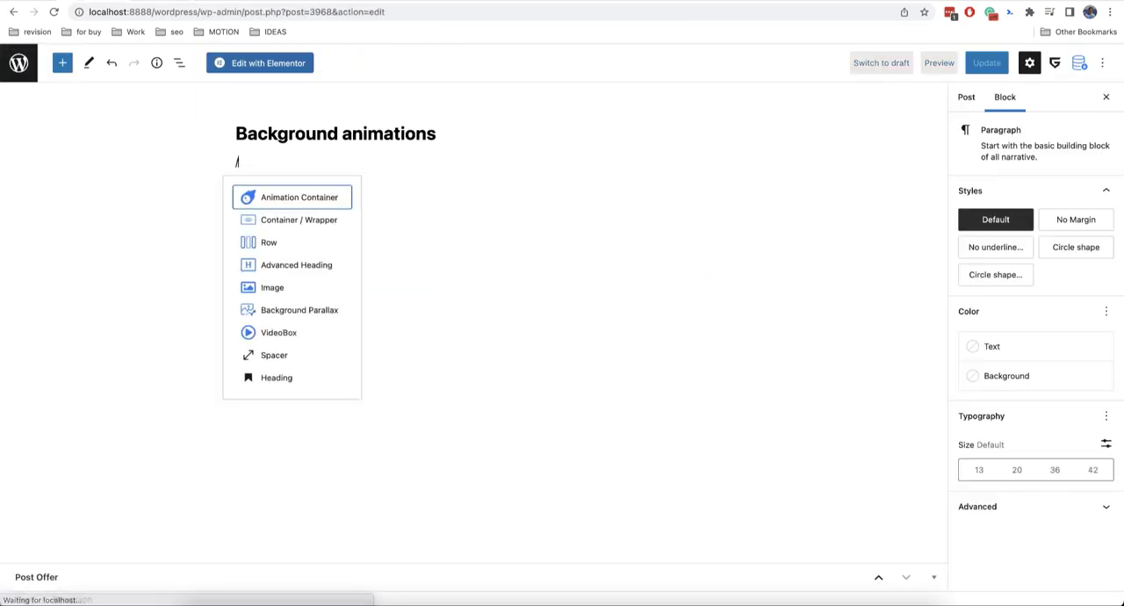
Add an Animation Container below the title holding the IMG_2439 blue-faced portrait from the Media Library.
left_click(298, 197)
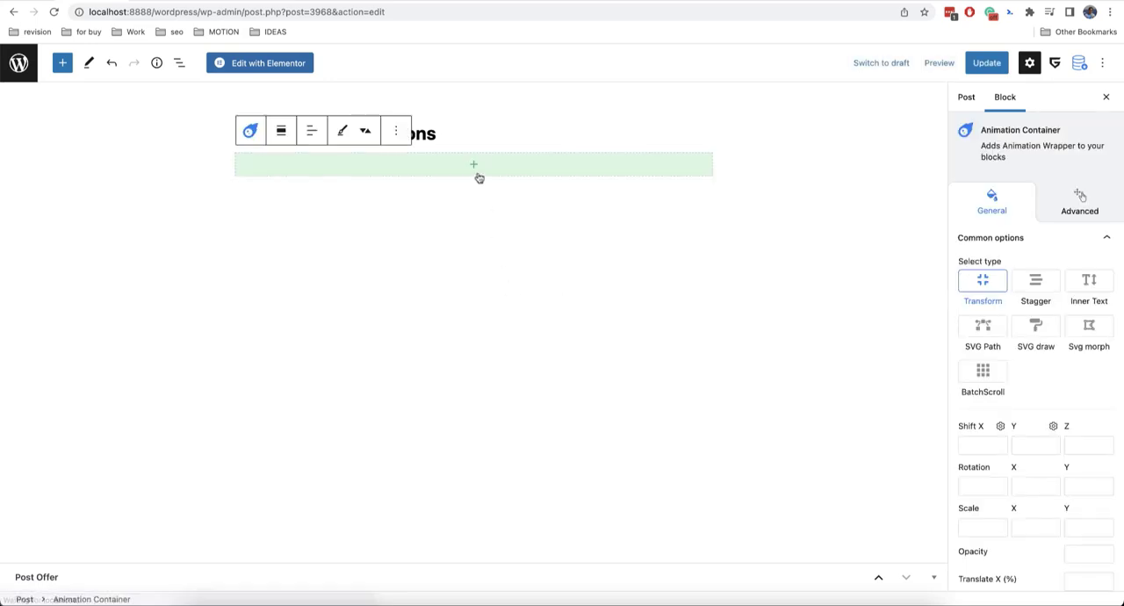
left_click(475, 165)
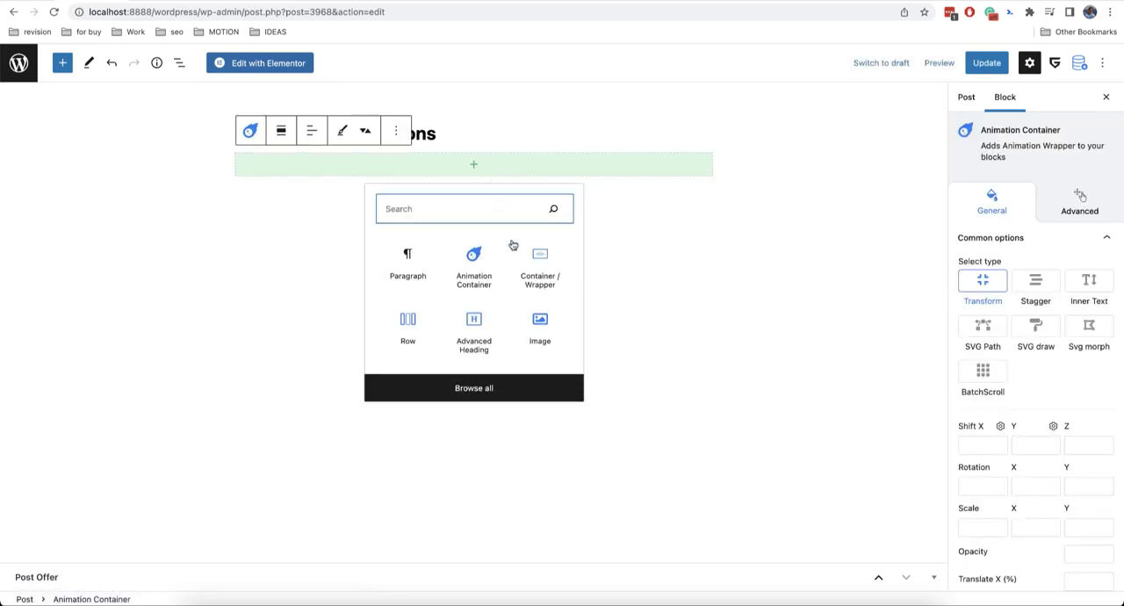
left_click(539, 320)
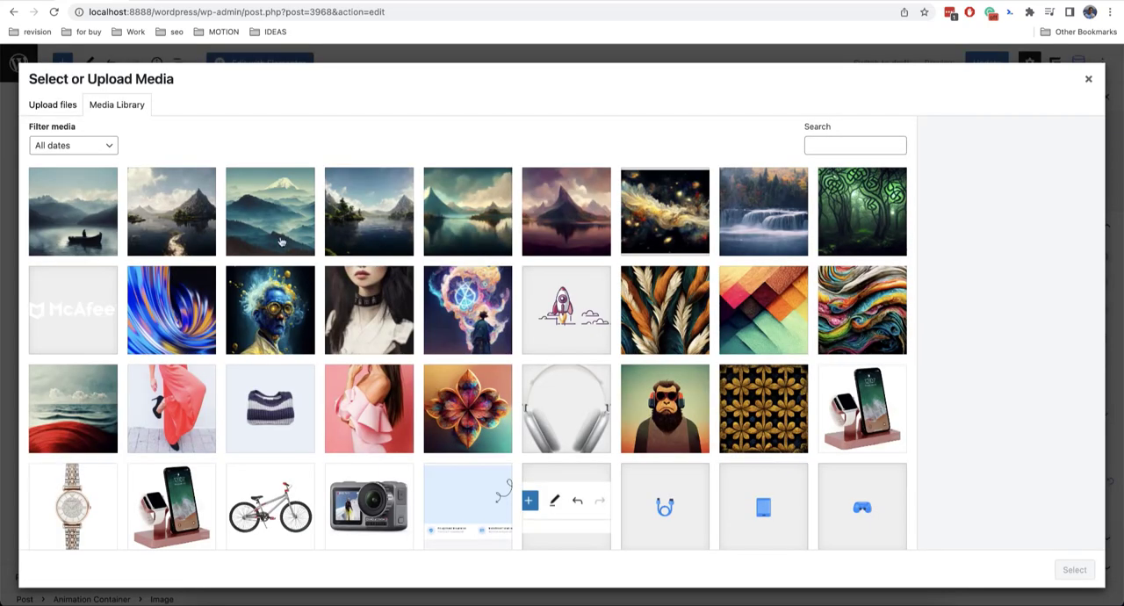
left_click(271, 309)
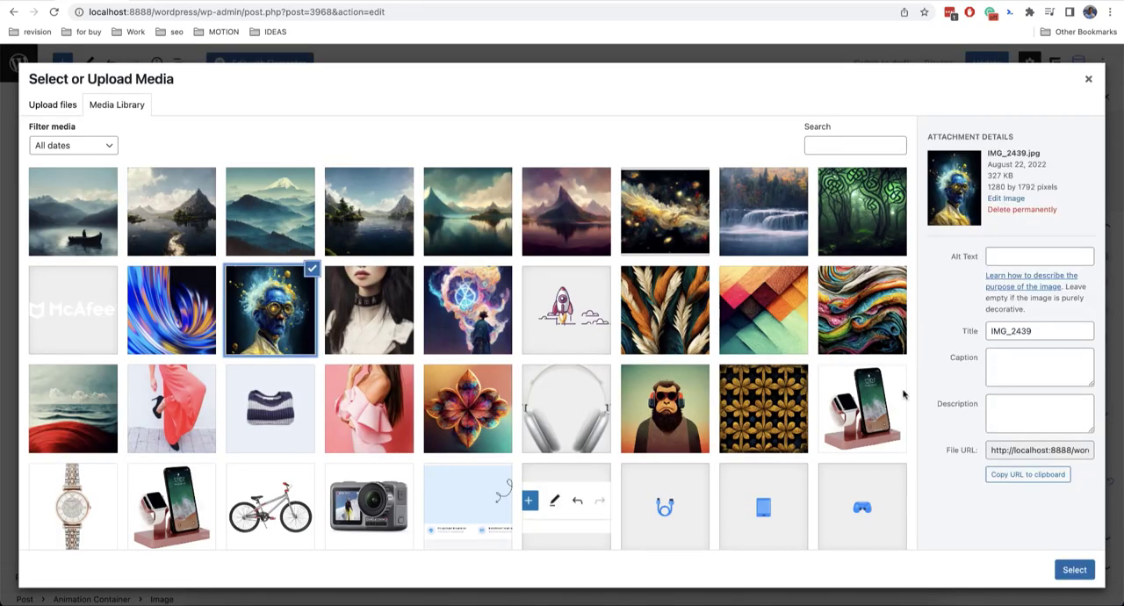
left_click(1075, 569)
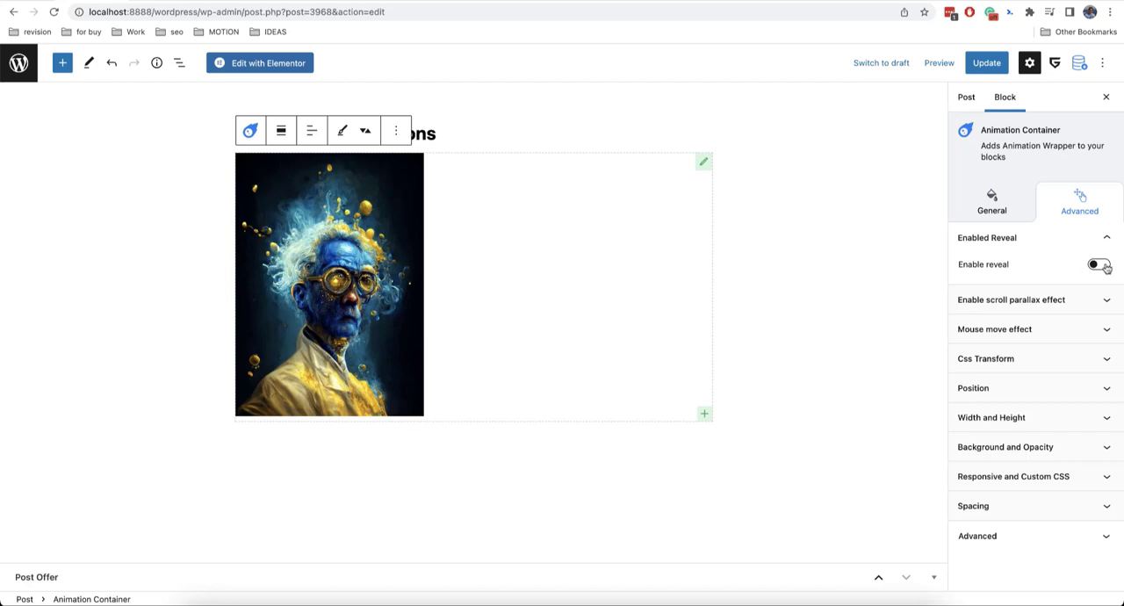
Enable the left-to-right reveal effect on the portrait's Animation Container and review its options.
left_click(1099, 263)
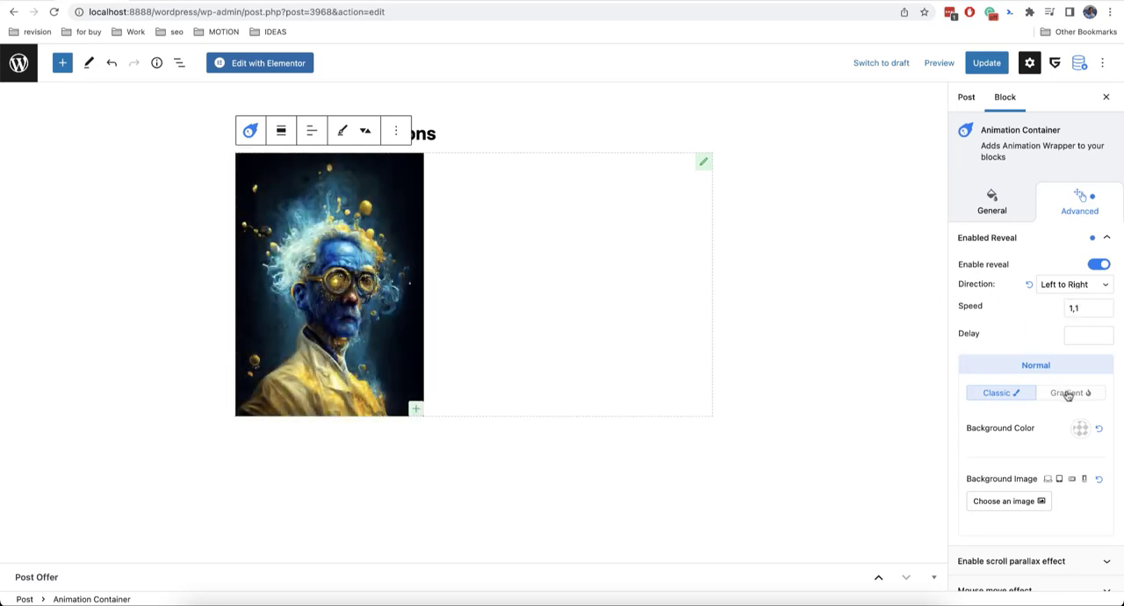
left_click(1064, 391)
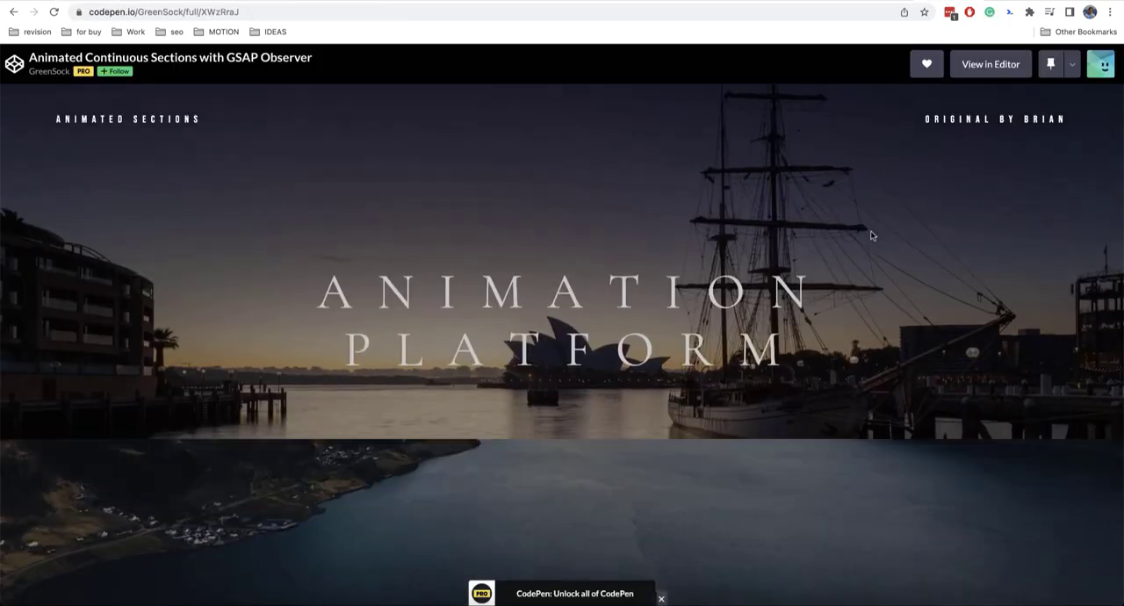
Scroll the GSAP Observer demo, then the Horizontal snapping sections pen's sliding panels.
scroll("down", 3)
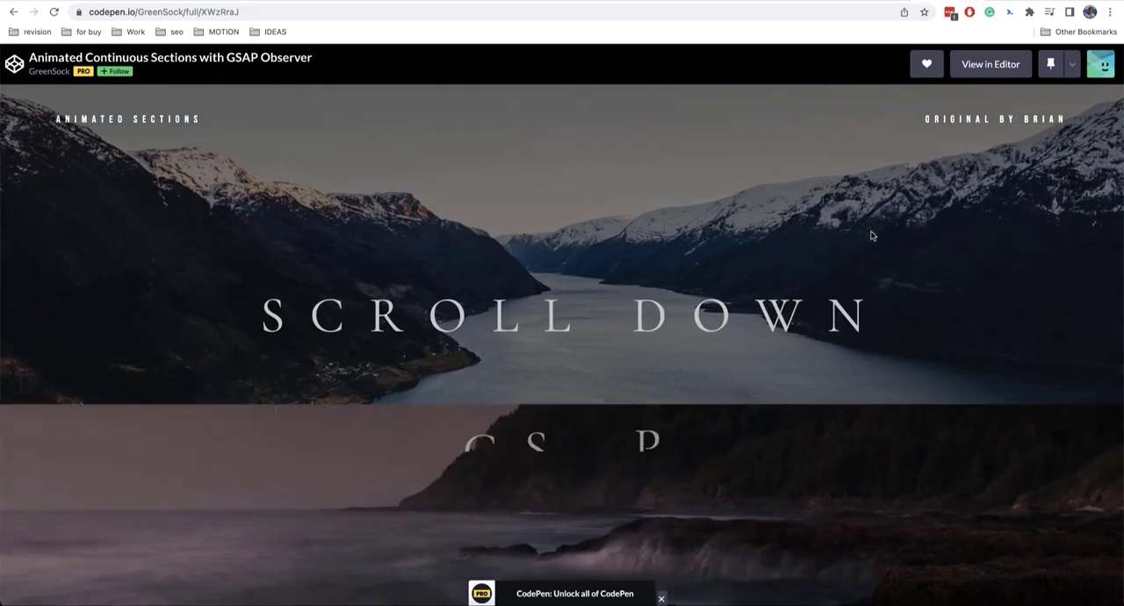
scroll("down", 3)
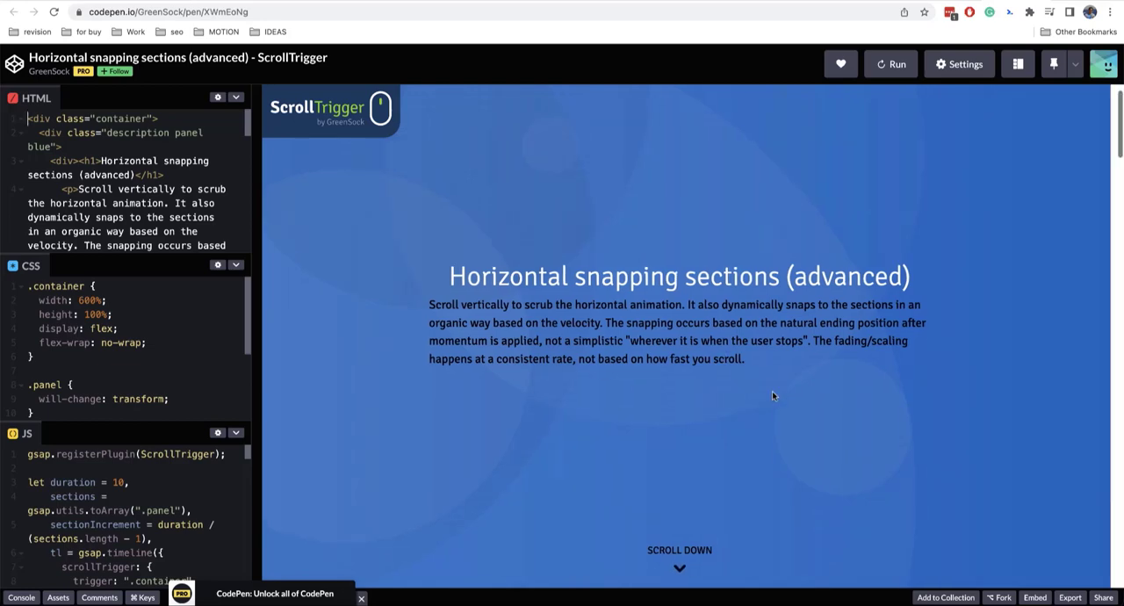
scroll("down", 3)
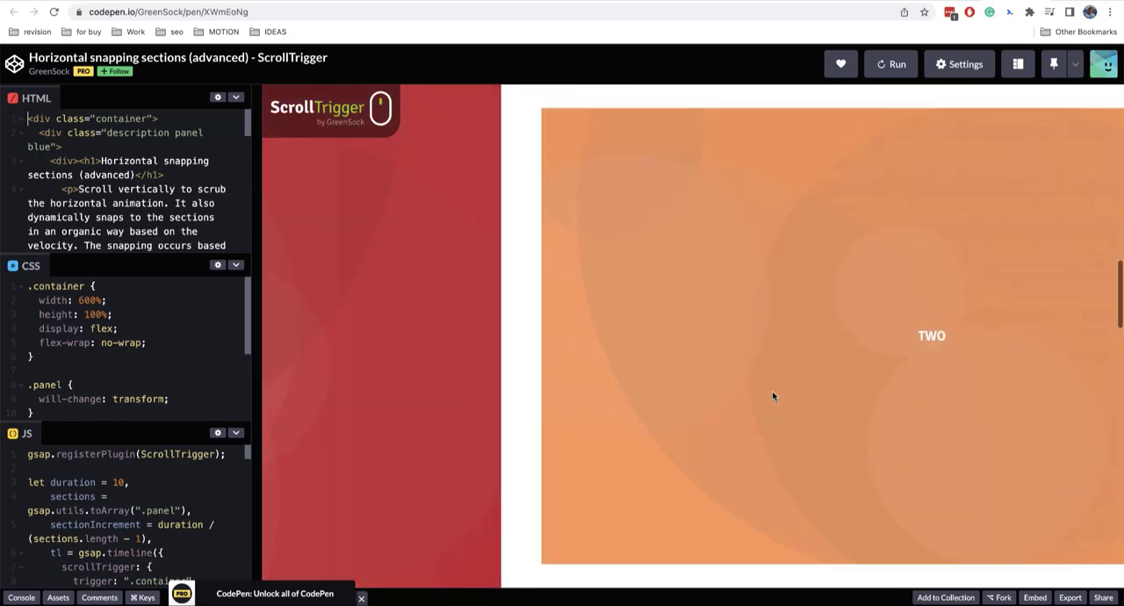
scroll("down", 3)
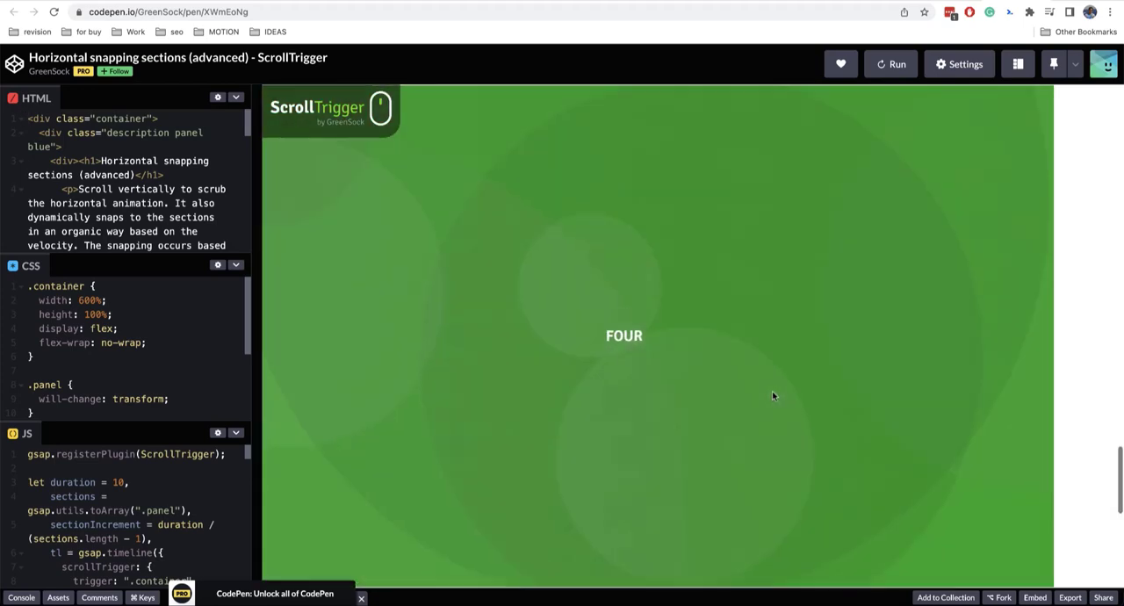